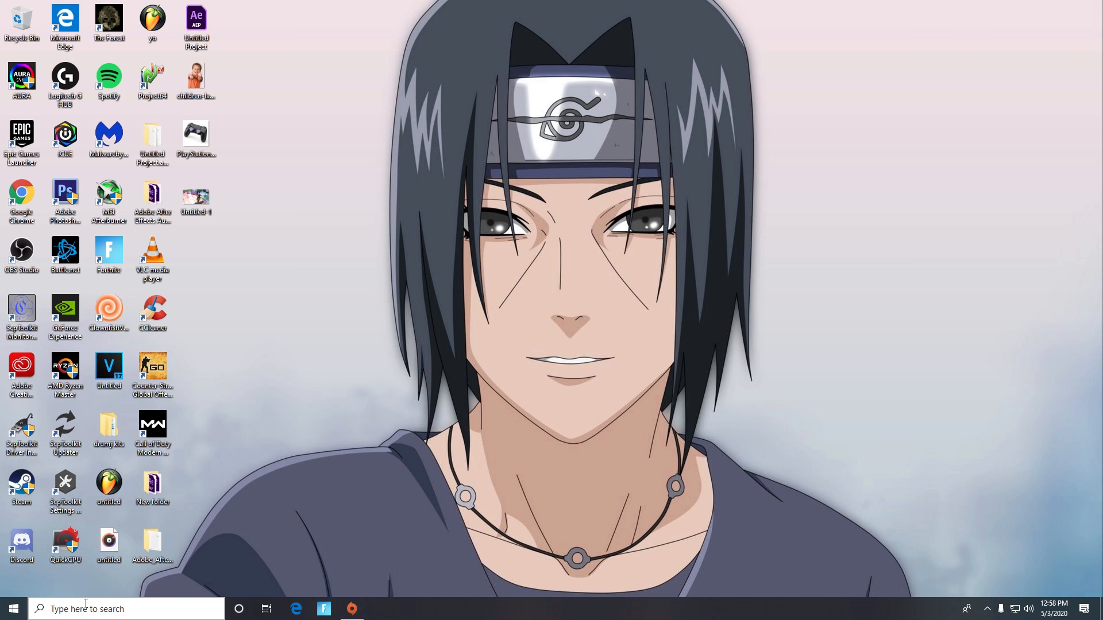
- Browse from %appdata% to AppData\Local\FortniteGame\Saved\Config\WindowsClient
type("%")
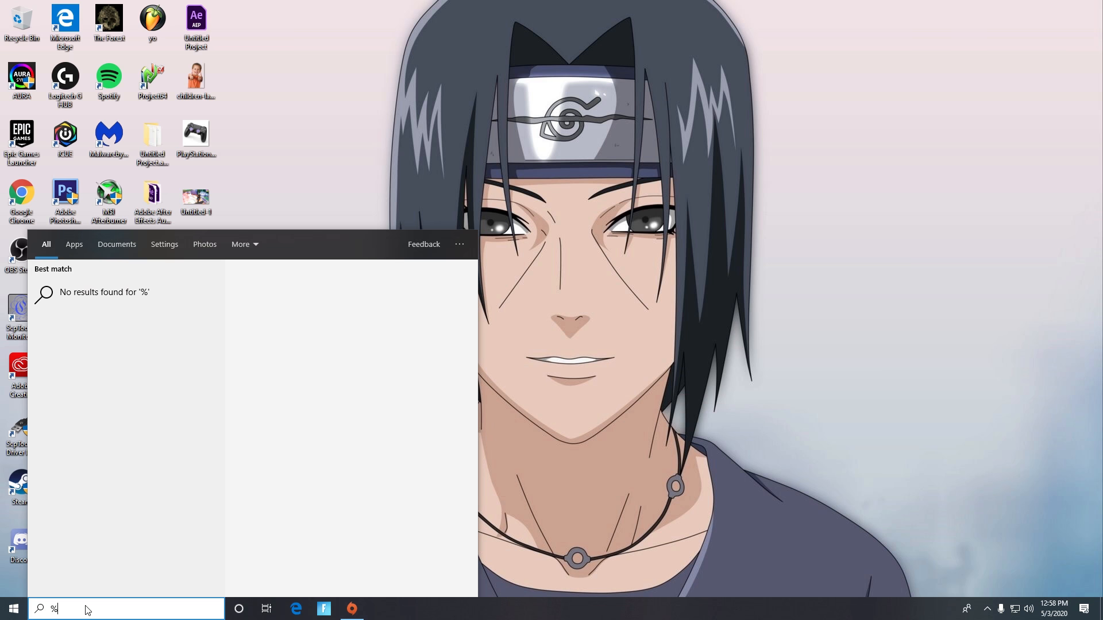
type("appdat")
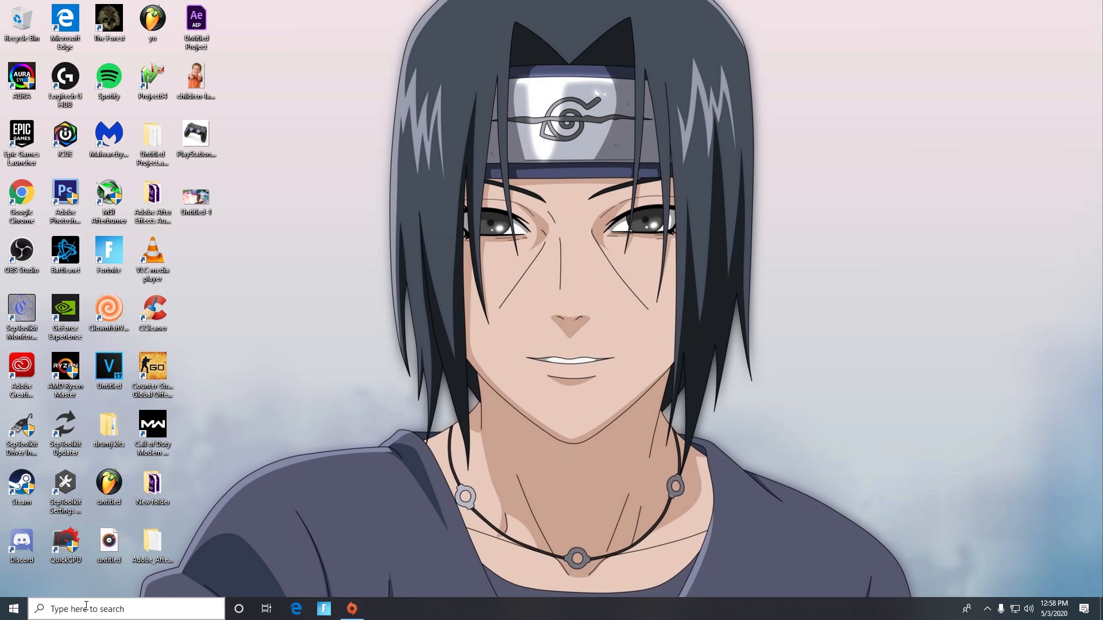
left_click(380, 608)
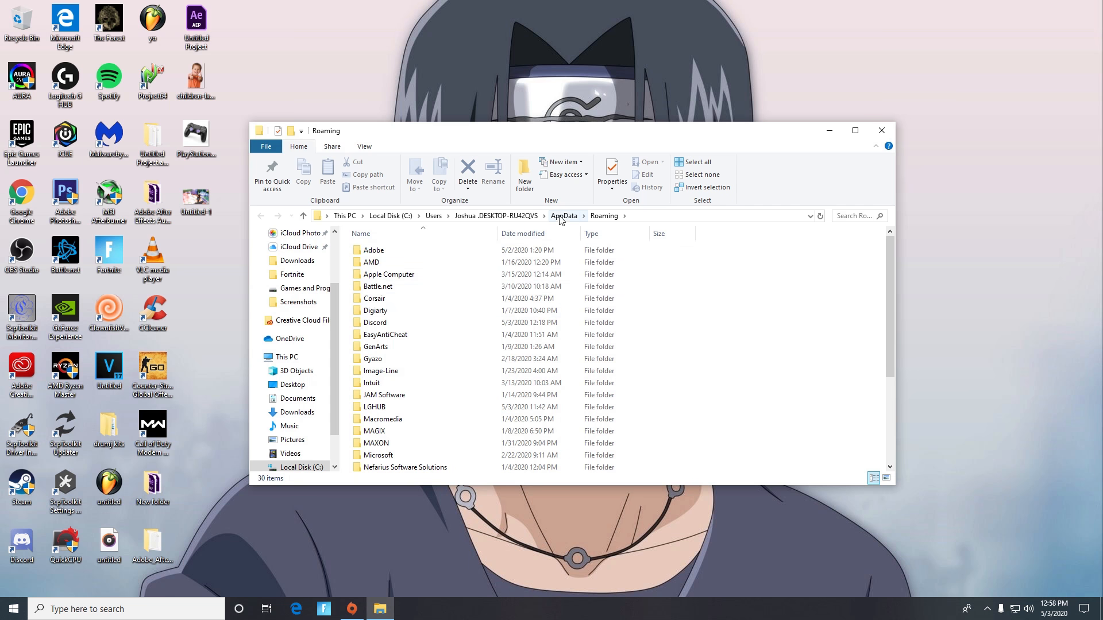
left_click(564, 216)
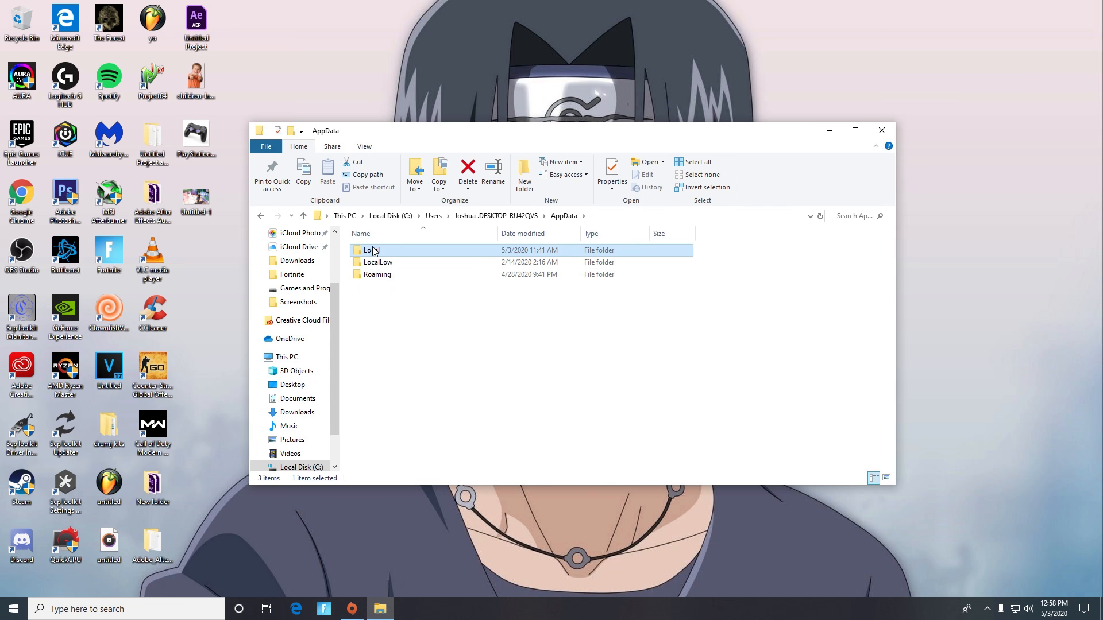
double_click(371, 250)
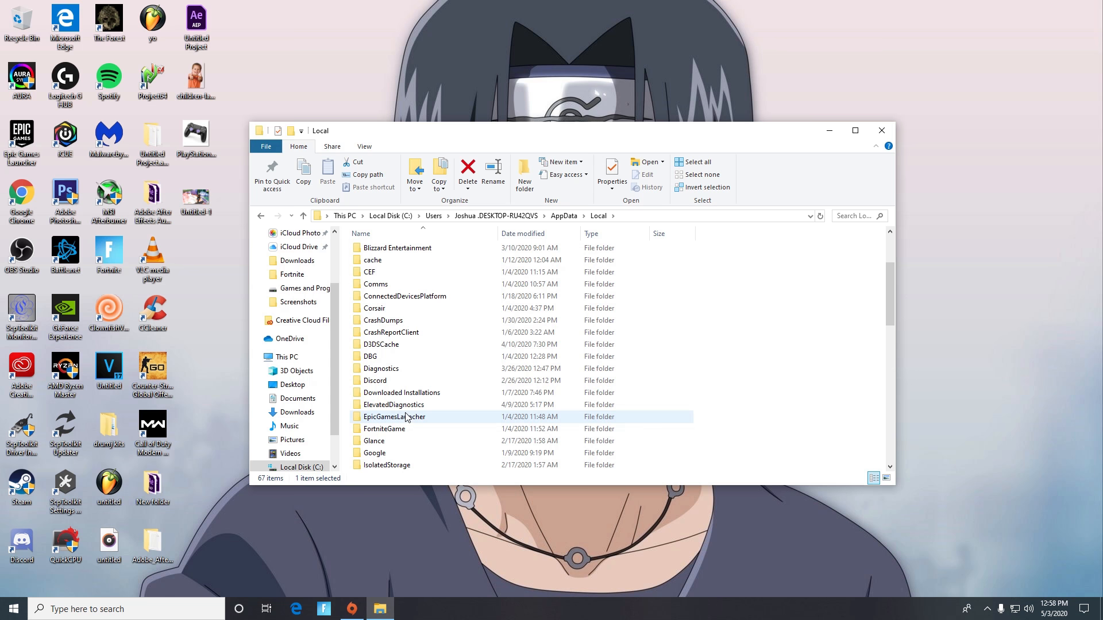
double_click(384, 429)
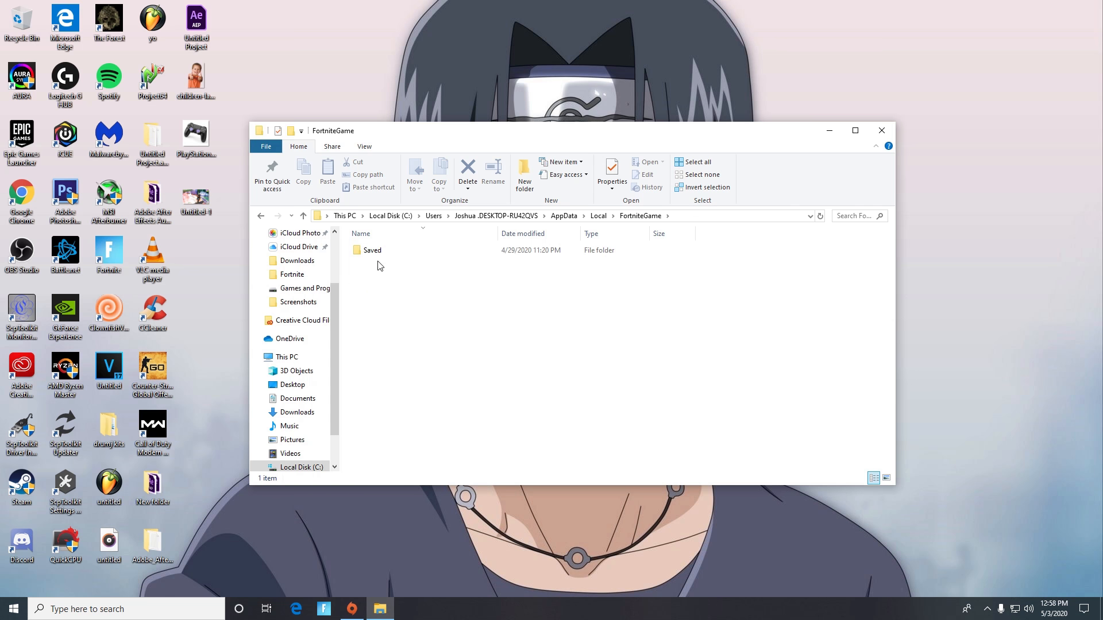
double_click(373, 250)
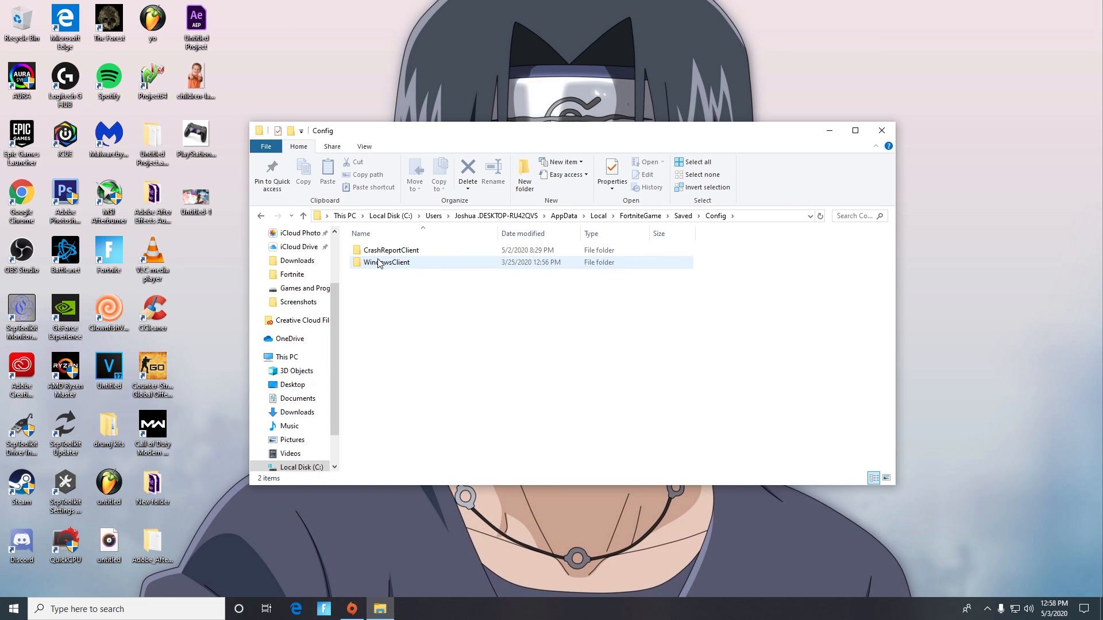
double_click(387, 262)
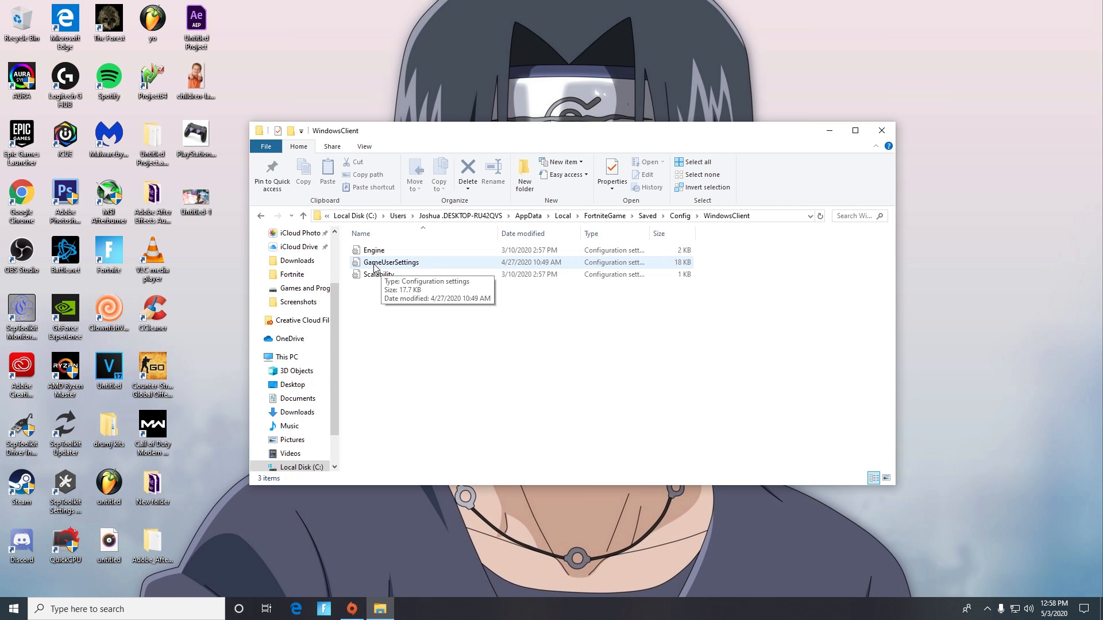
- Uncheck Read-only in GameUserSettings' properties and confirm
left_click(610, 172)
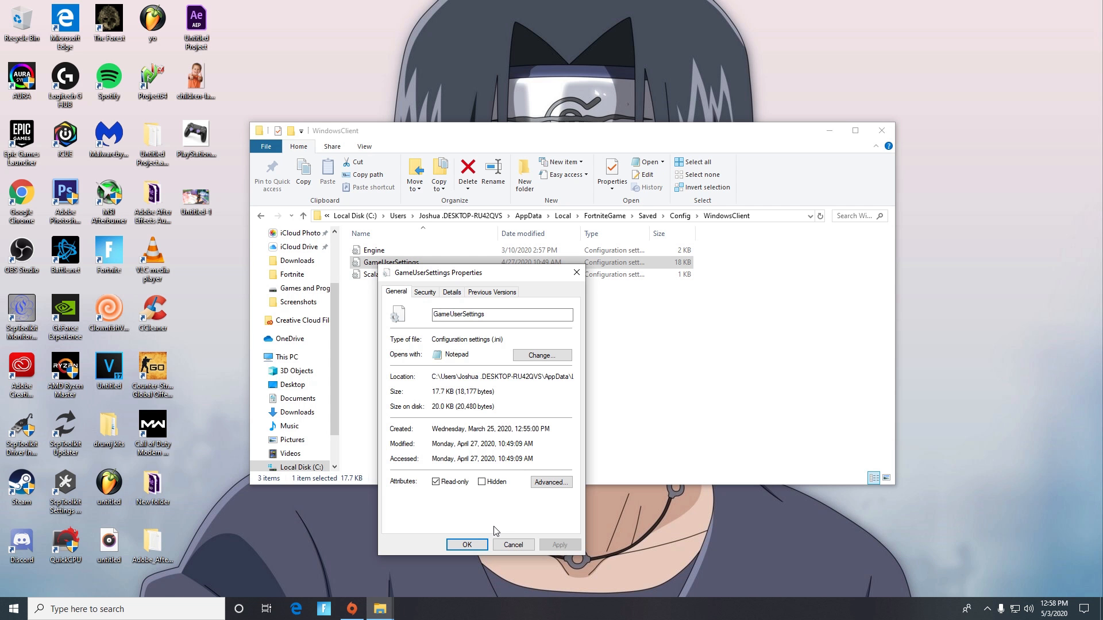
left_click(436, 482)
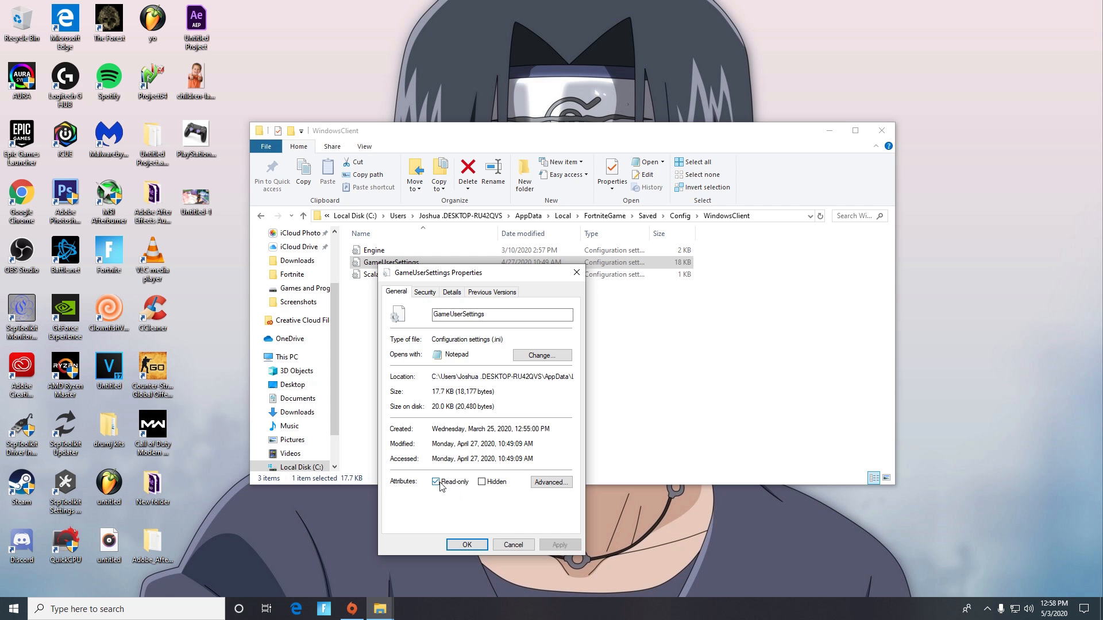
left_click(435, 482)
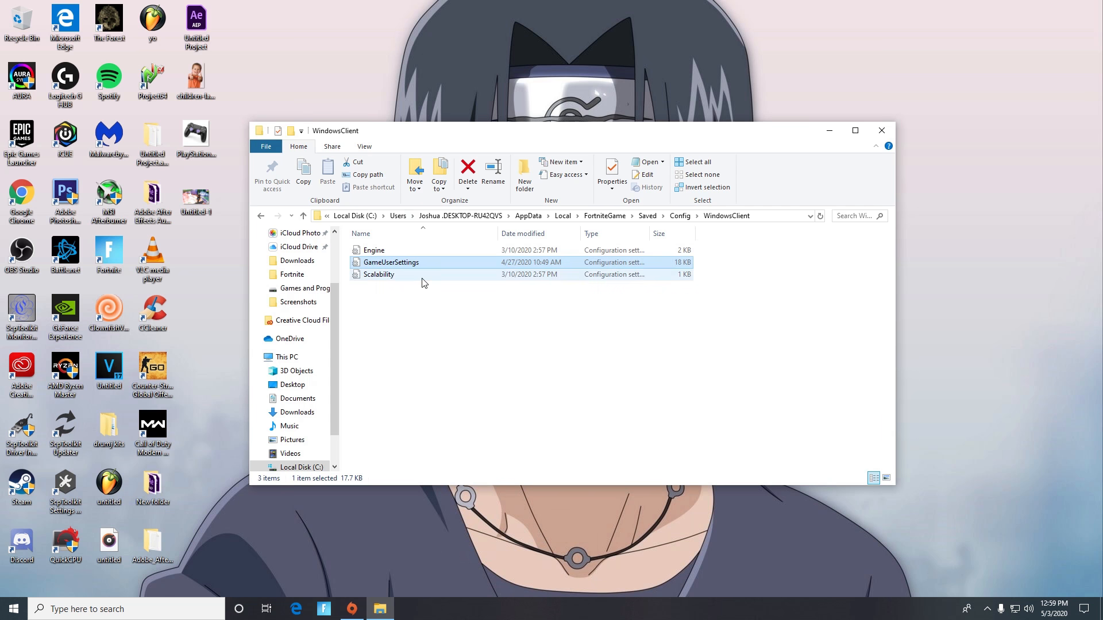
- Open GameUserSettings in Notepad and scroll down to the ResolutionSizeX entry
double_click(391, 262)
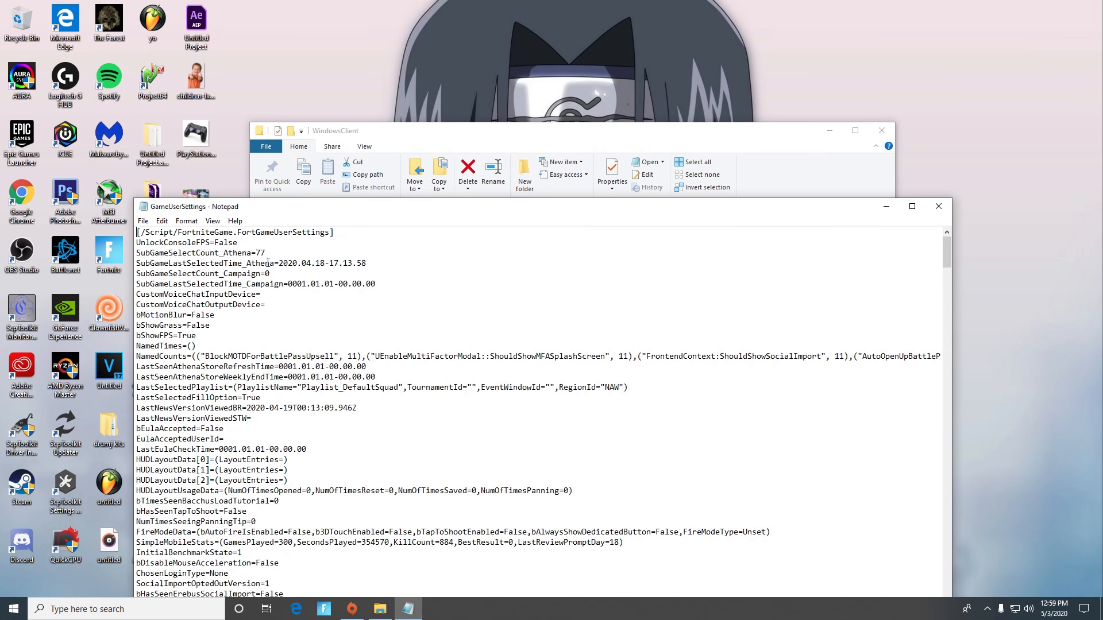
scroll("down", 3)
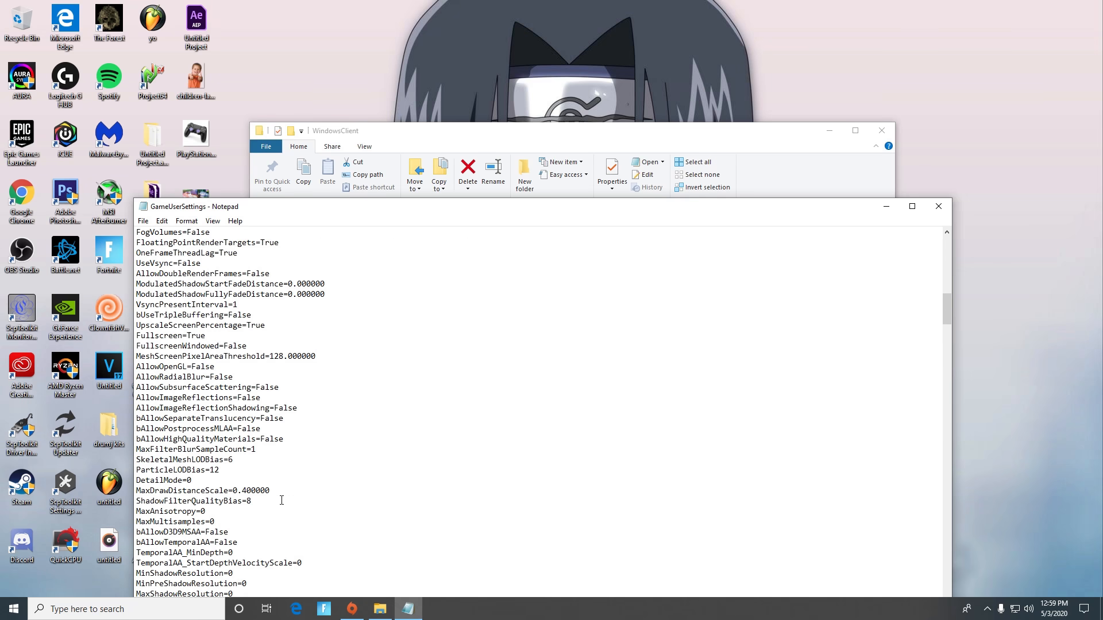
scroll("down", 3)
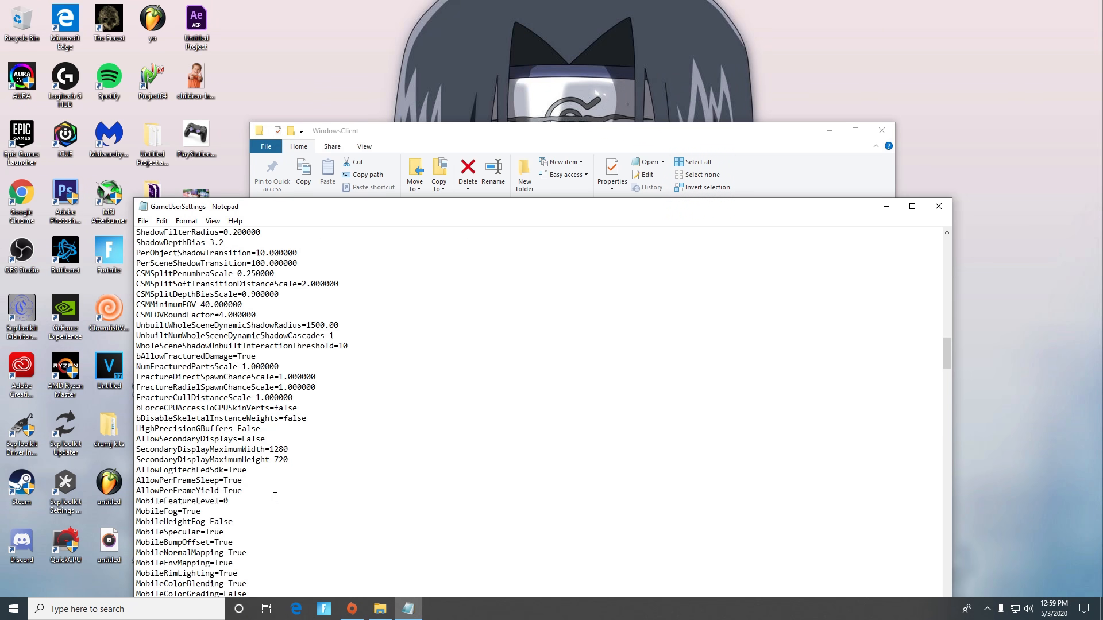
scroll("down", 3)
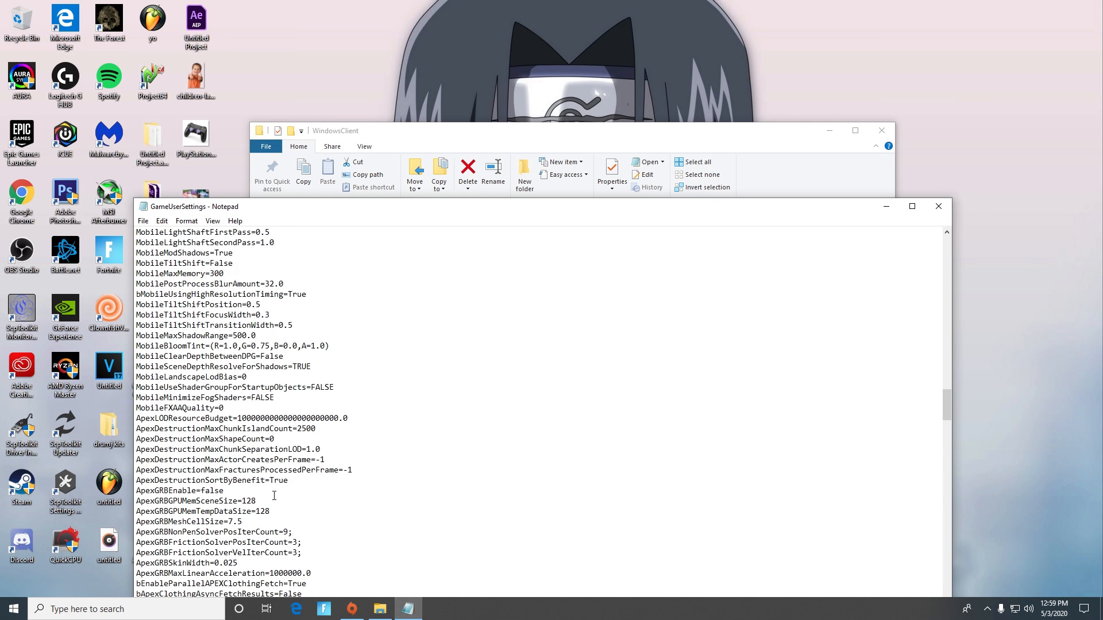
scroll("down", 3)
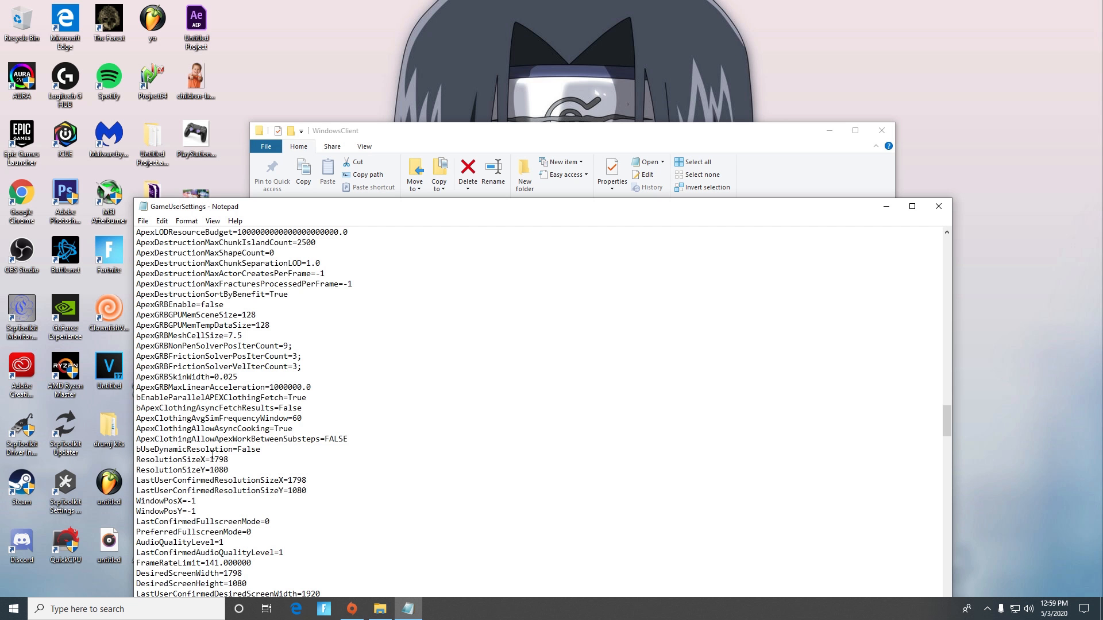
mouse_move(224, 485)
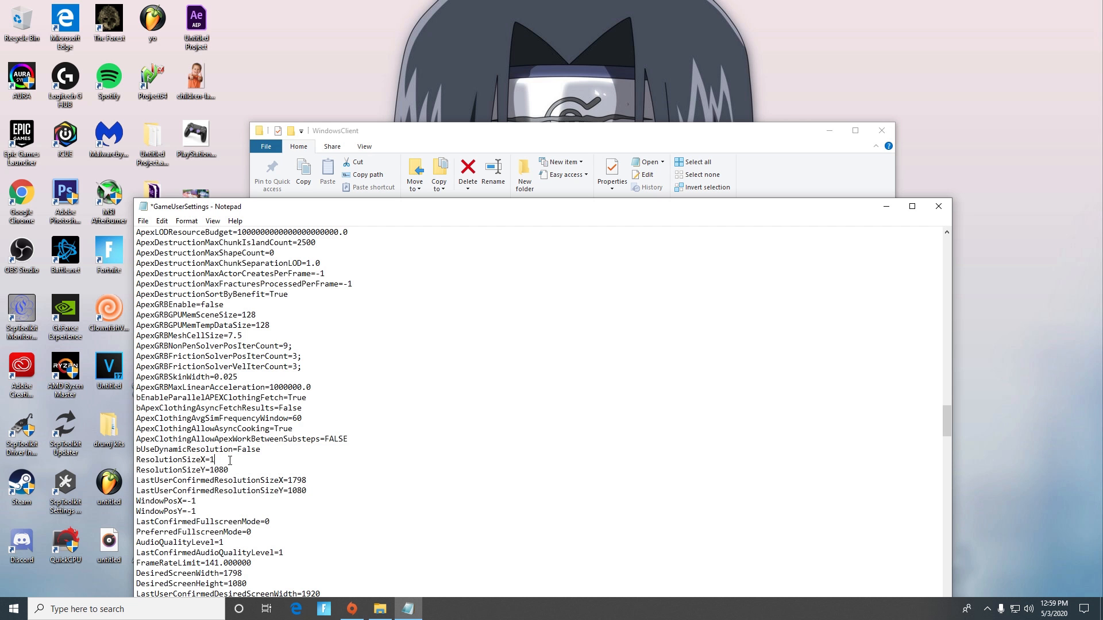
- Enter 1798 for ResolutionSizeX and the LastUserConfirmed width entries, then save and close
type("798")
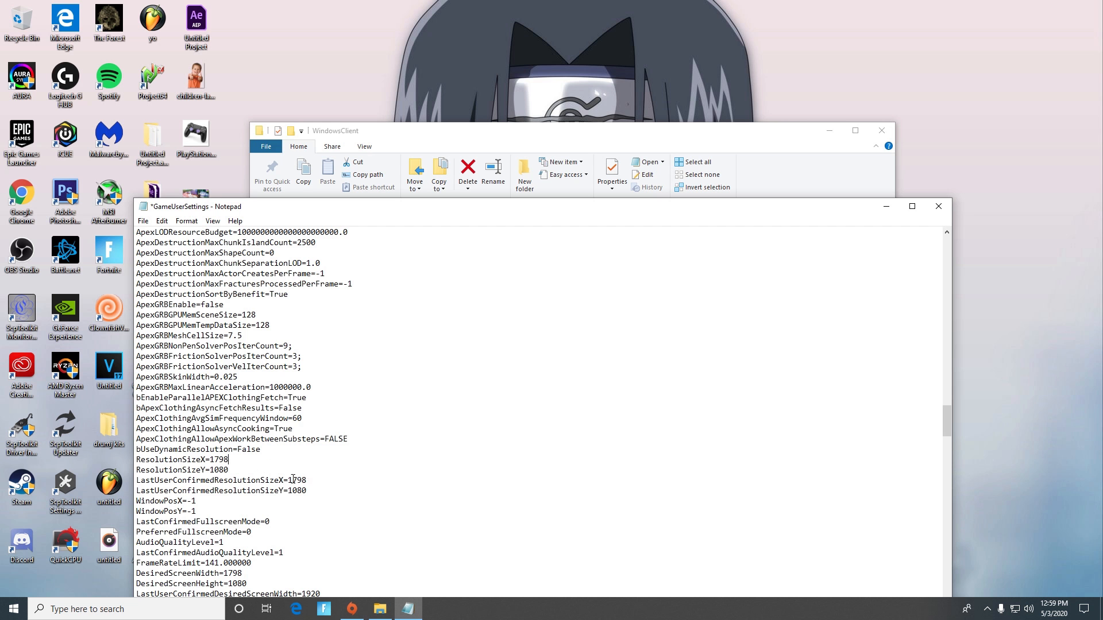
double_click(294, 480)
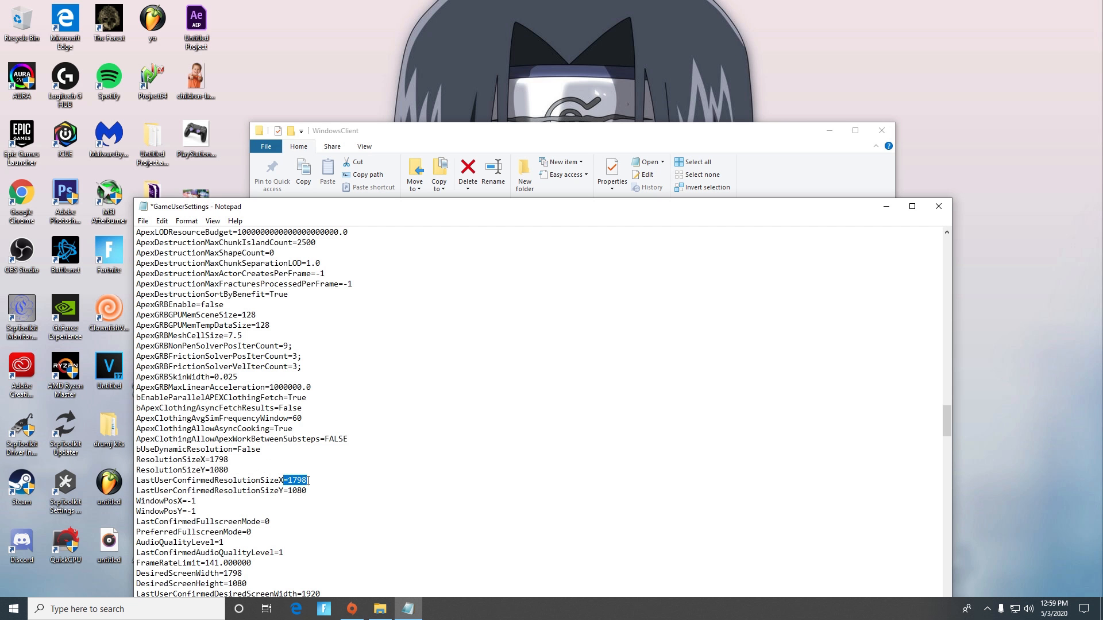
type("=1")
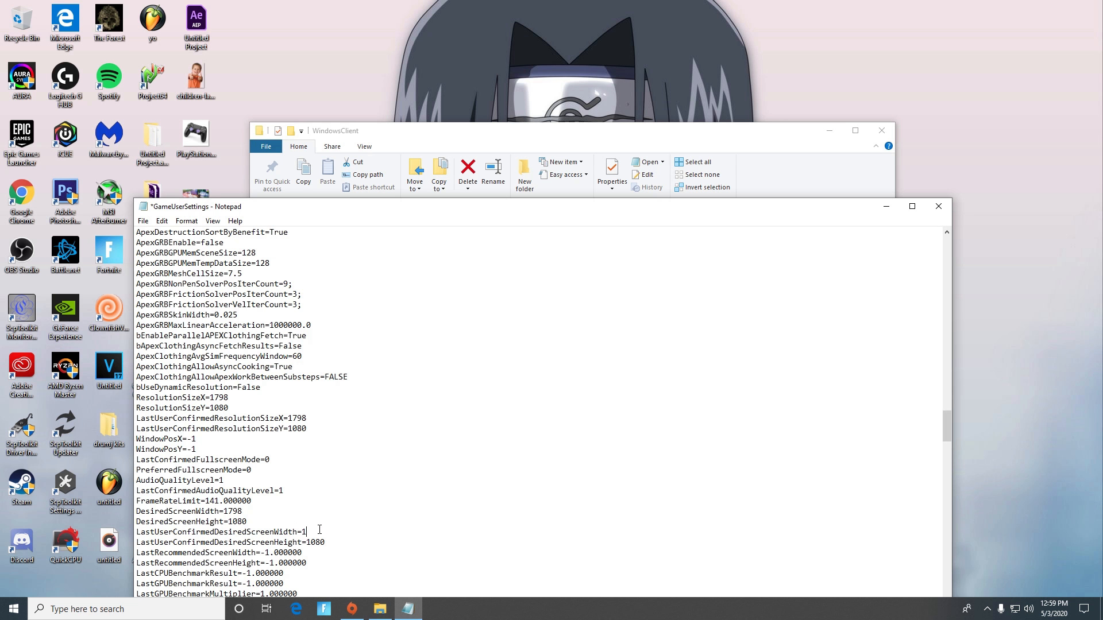
type("798")
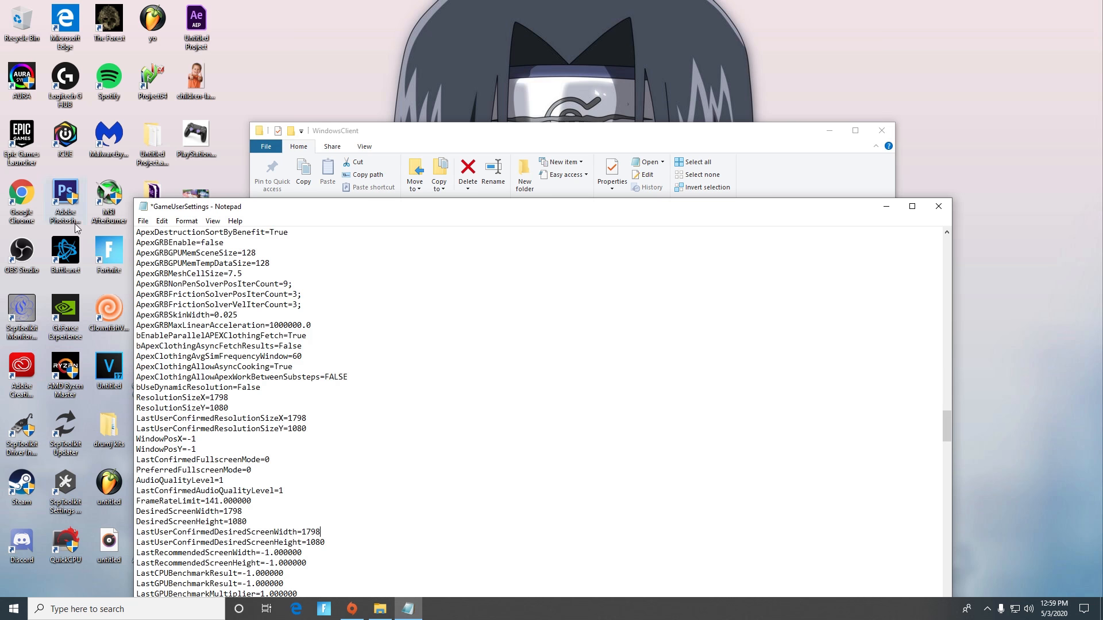
left_click(143, 221)
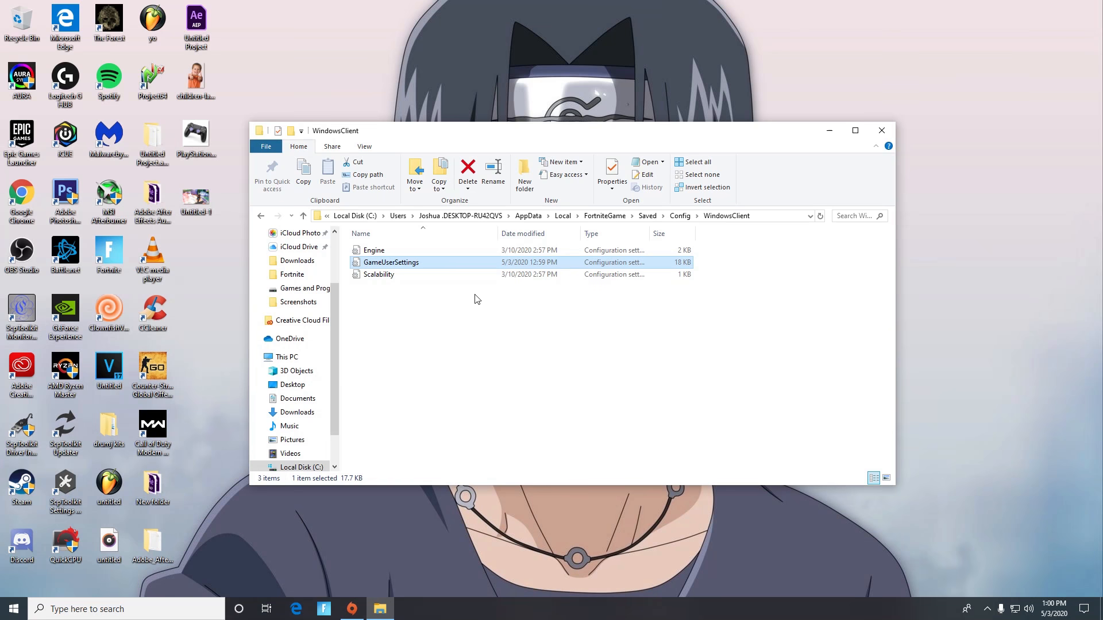
- Reopen GameUserSettings properties, mark it Read-only again, and confirm
left_click(611, 171)
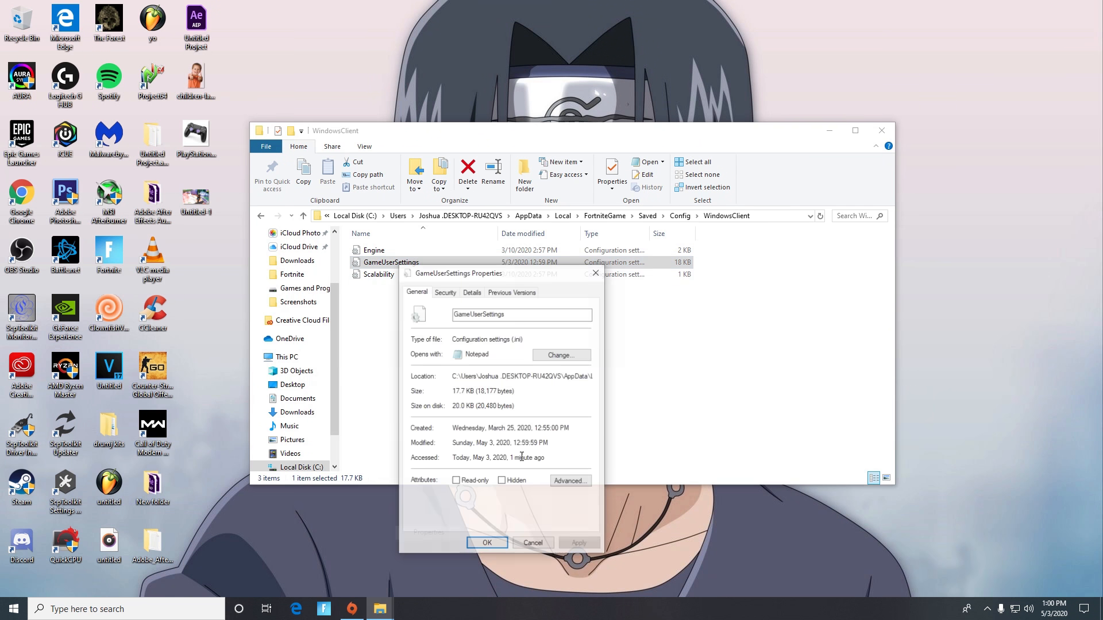
left_click(457, 481)
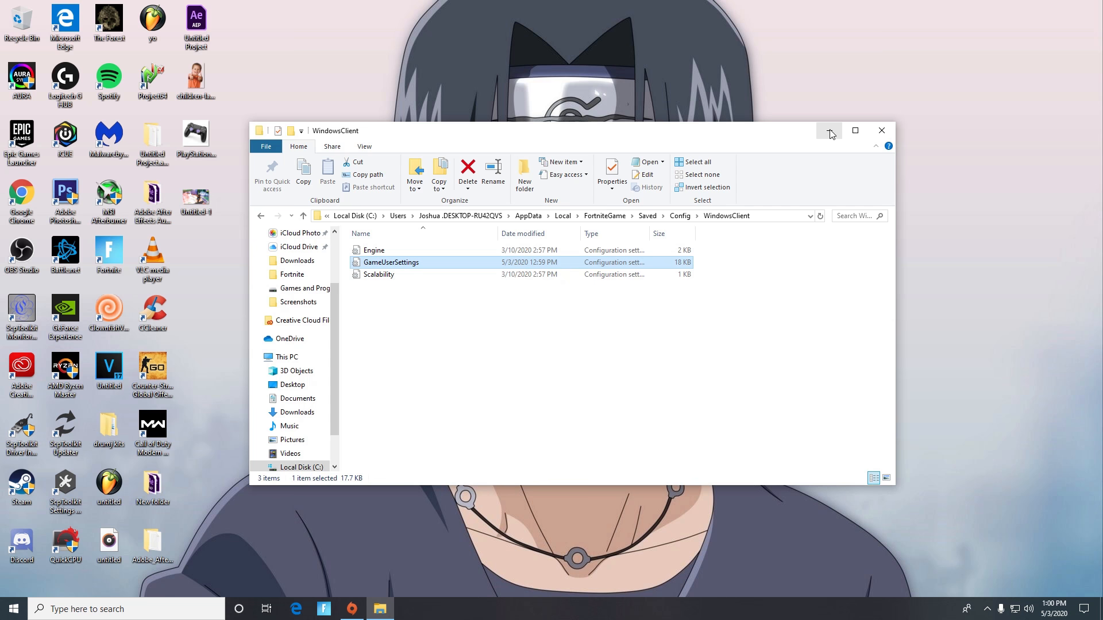
mouse_move(828, 133)
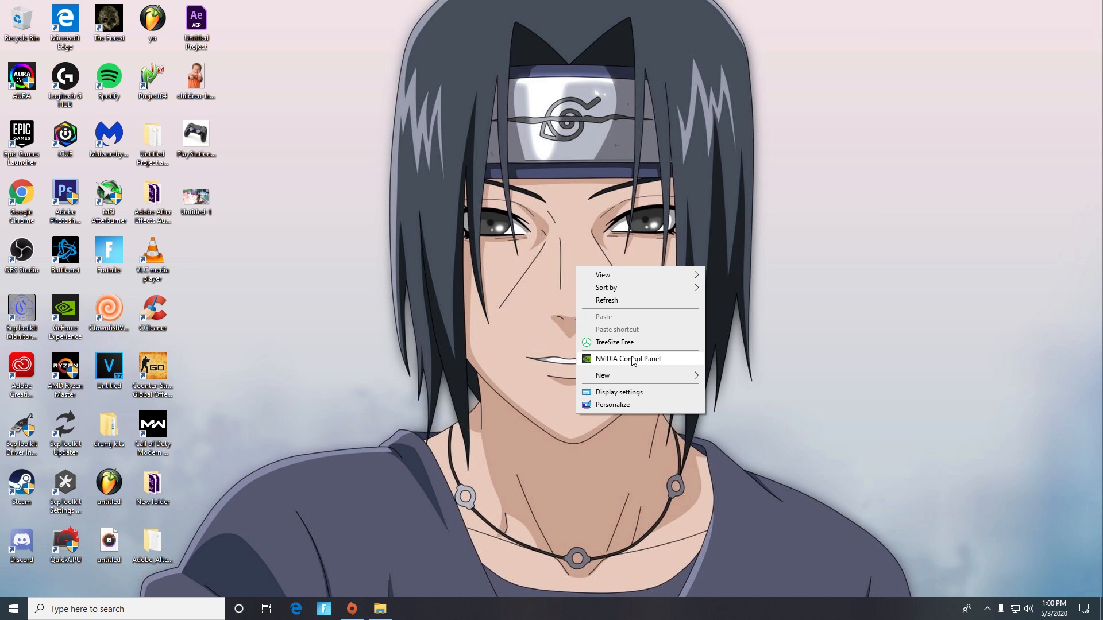
- Launch NVIDIA Control Panel from the desktop or taskbar
left_click(633, 357)
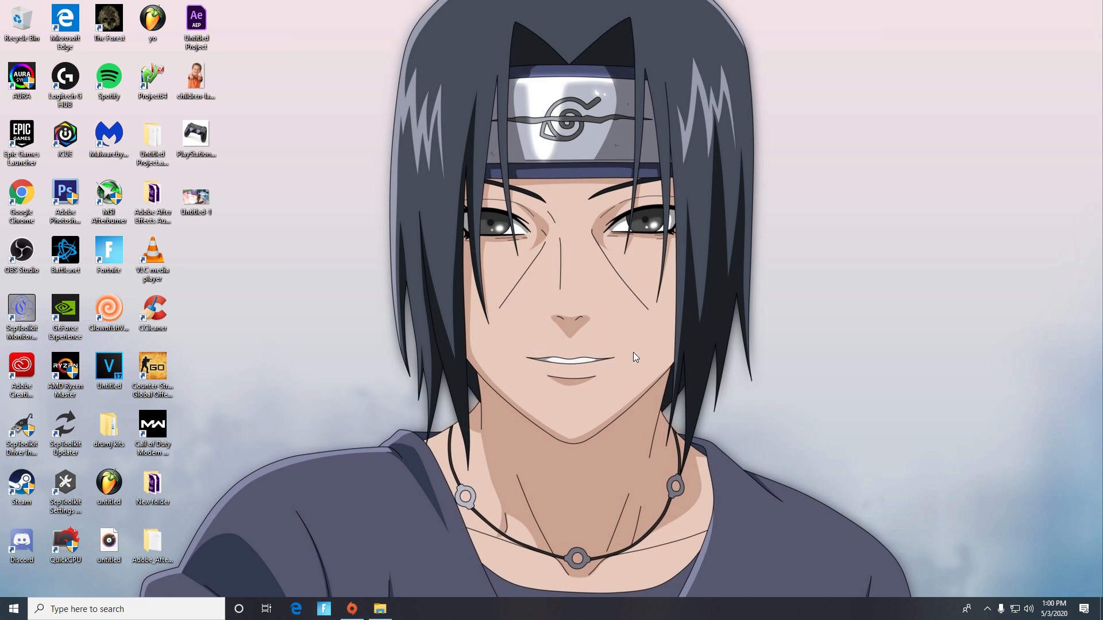
mouse_move(635, 346)
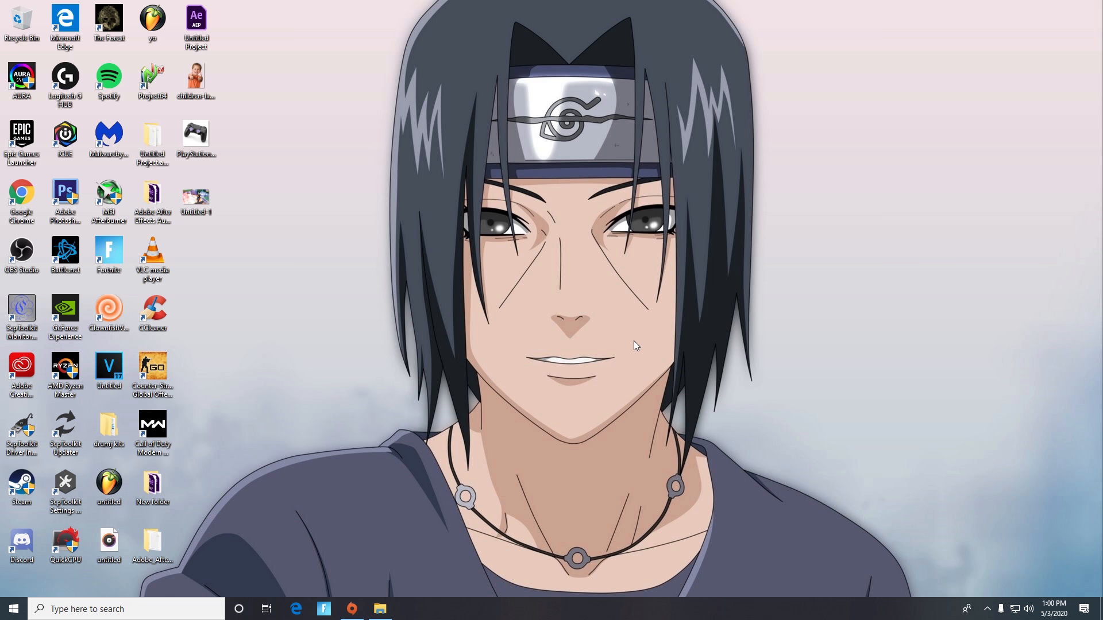
left_click(407, 609)
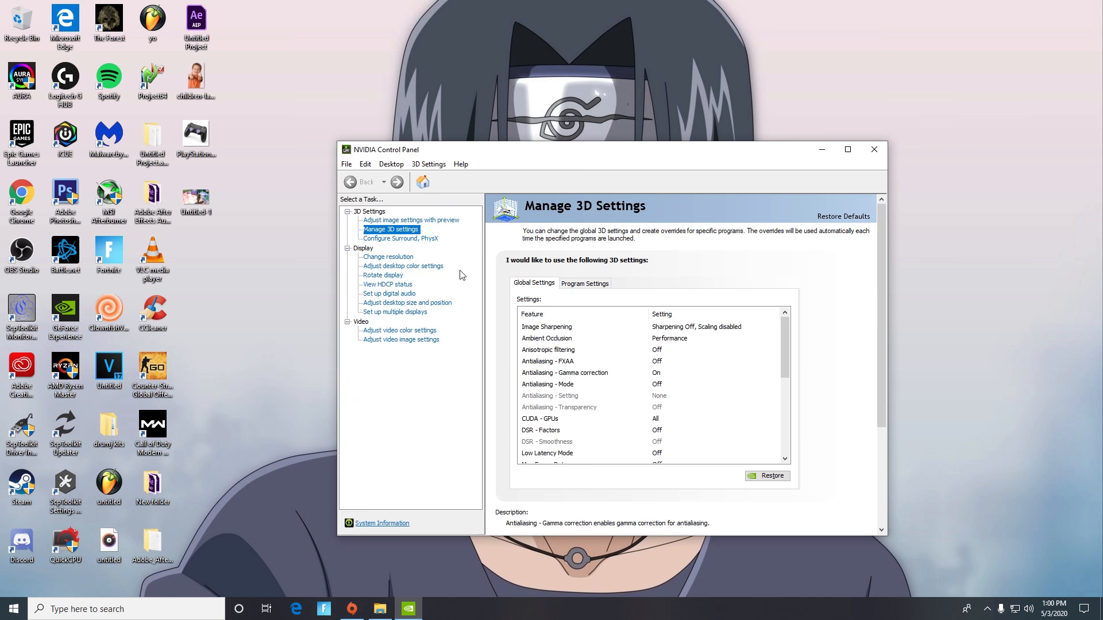
mouse_move(388, 257)
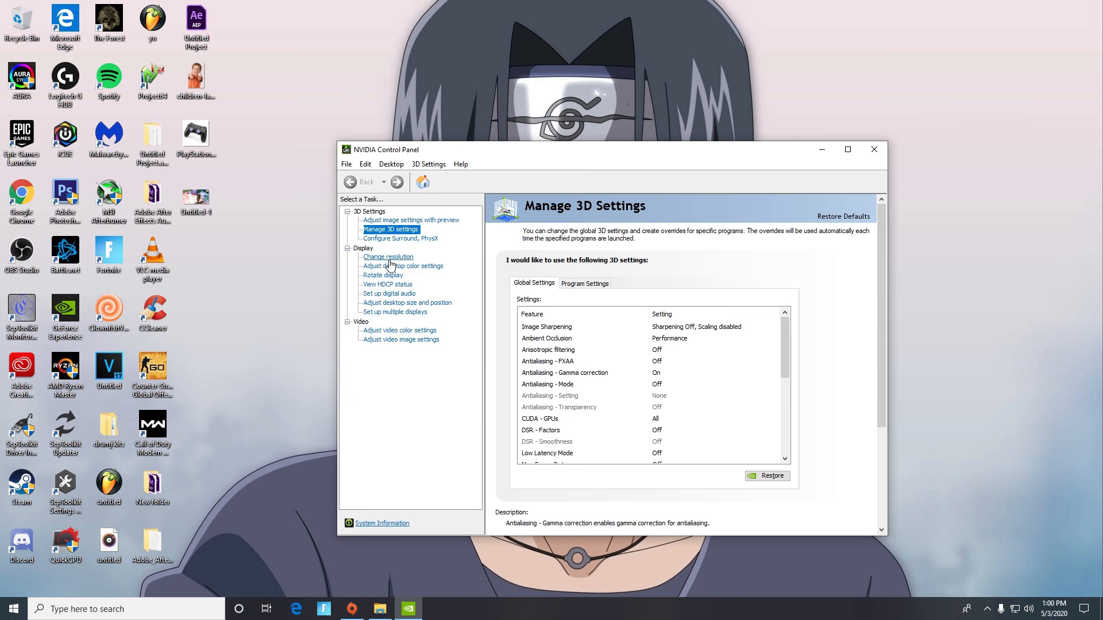
mouse_move(429, 306)
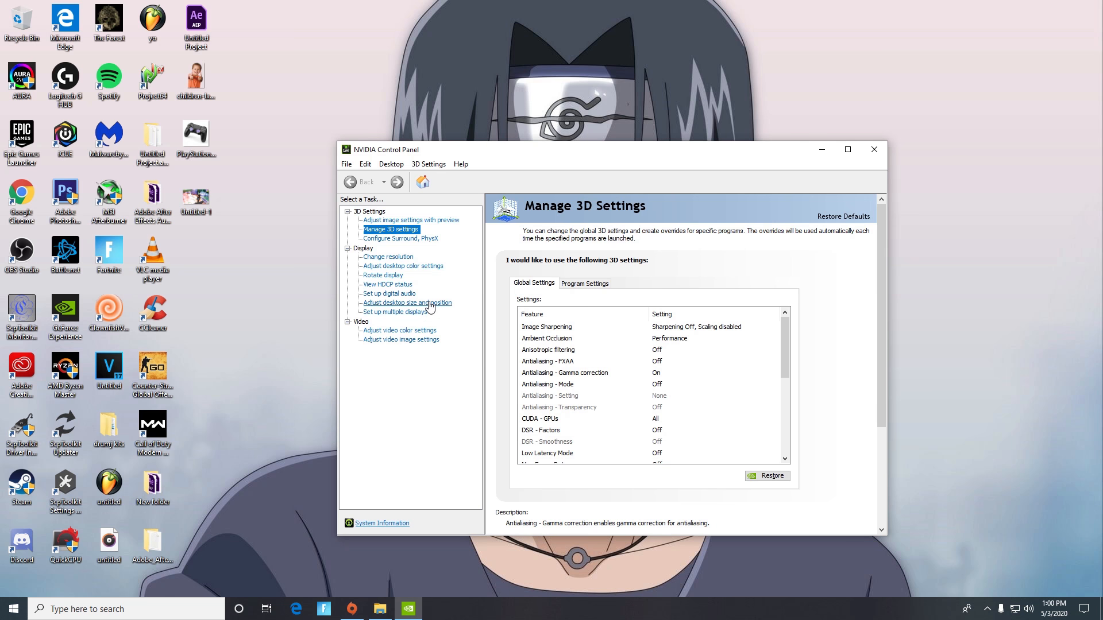
- Visit Adjust desktop size and position, then go to the Change resolution page
left_click(407, 303)
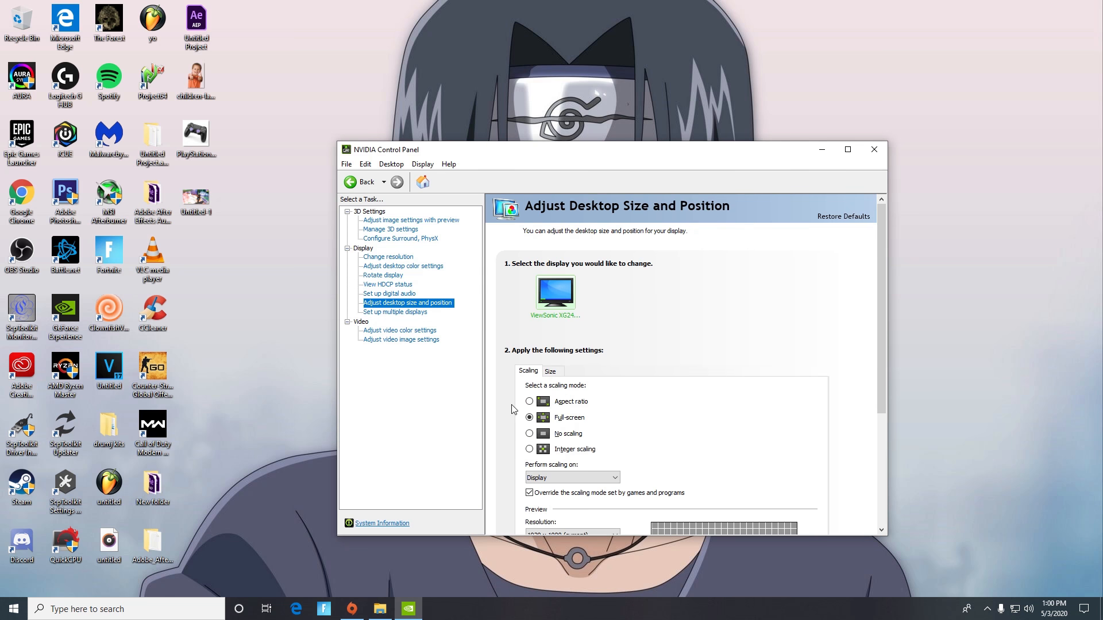
scroll("down", 3)
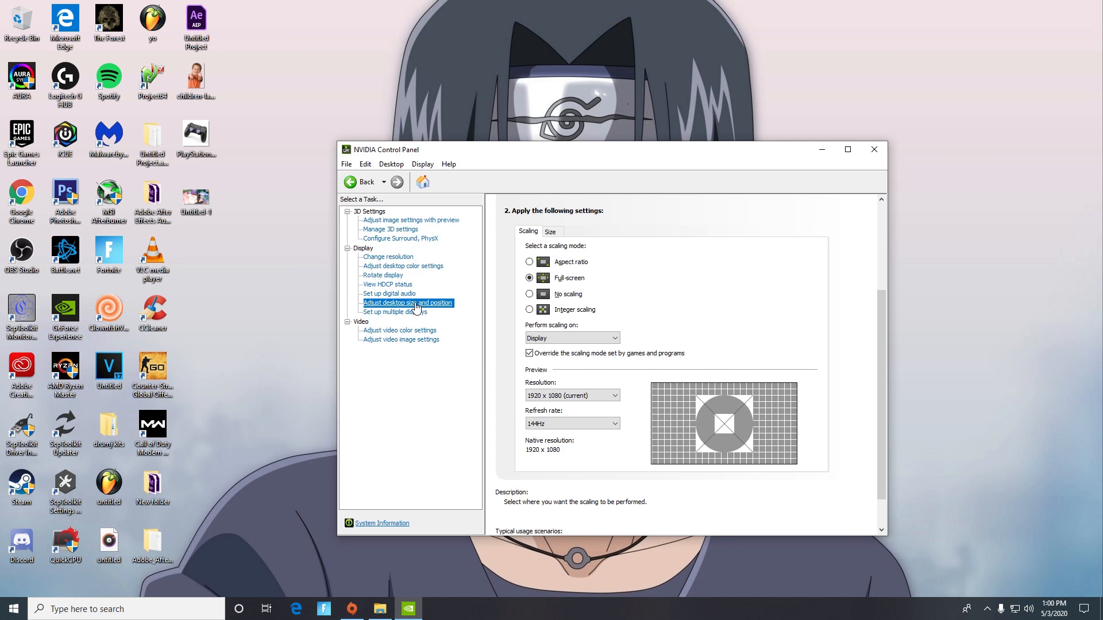
left_click(388, 257)
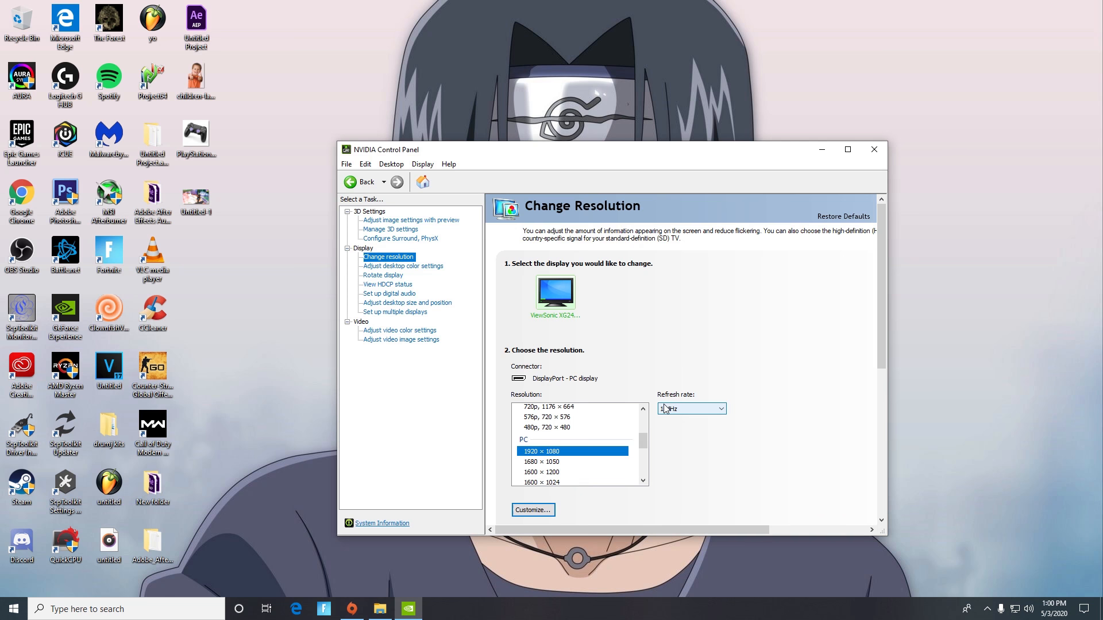
- Under Customize, create a custom resolution with 1798 horizontal pixels
left_click(532, 510)
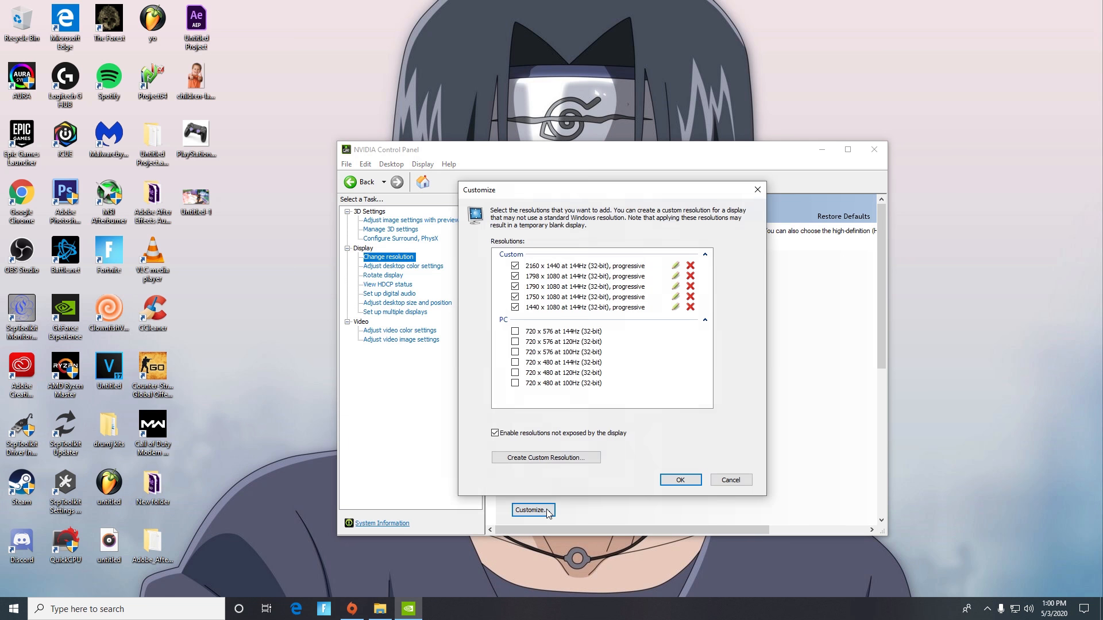
mouse_move(545, 457)
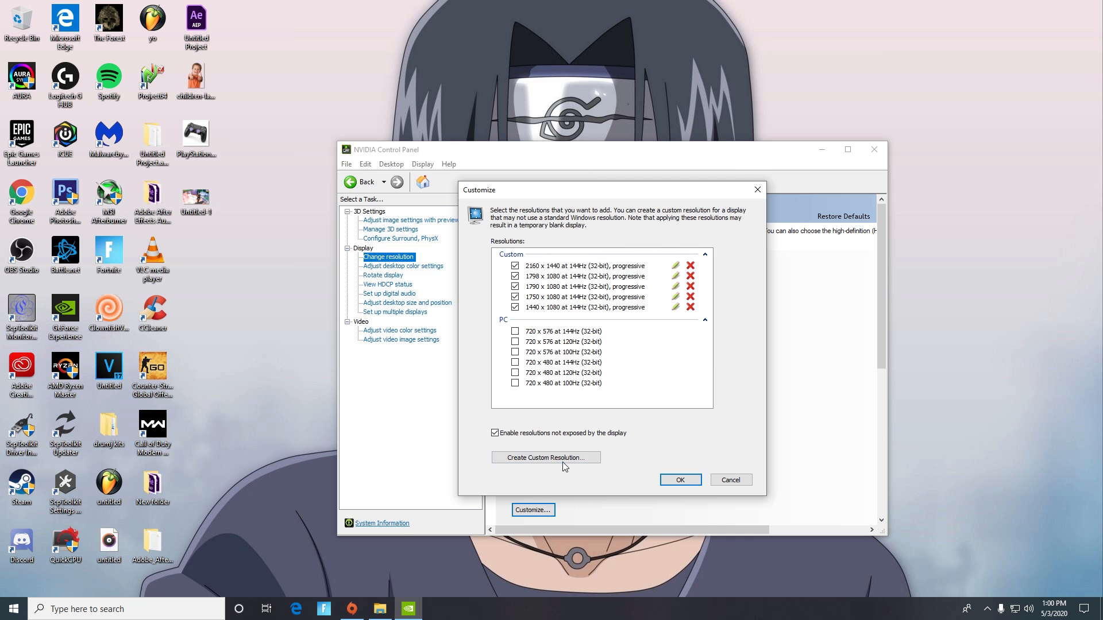
left_click(545, 458)
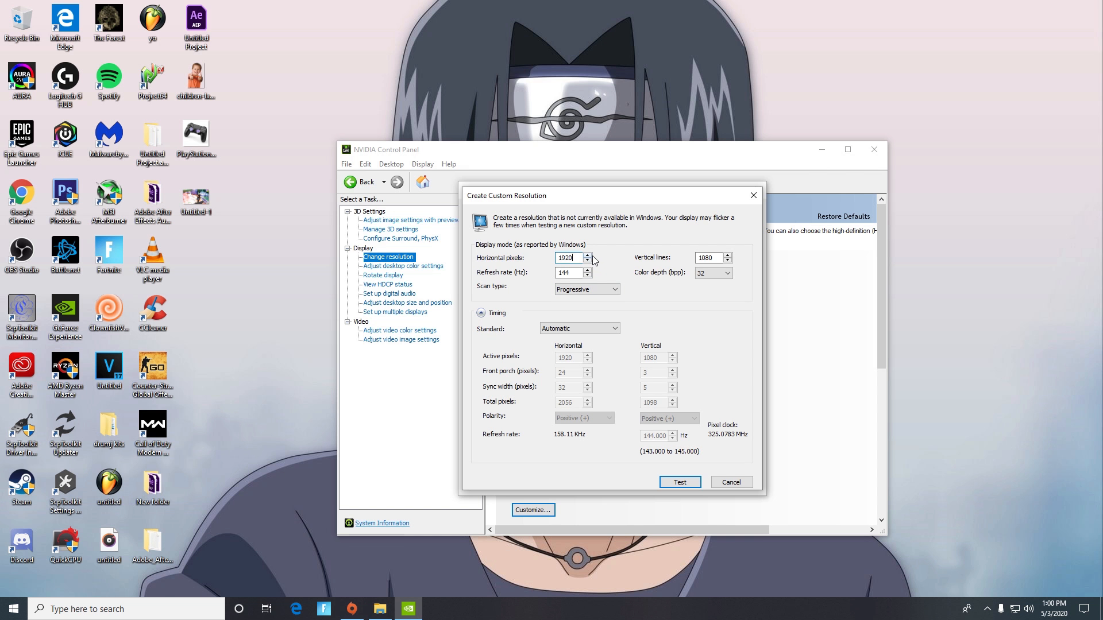
type("17")
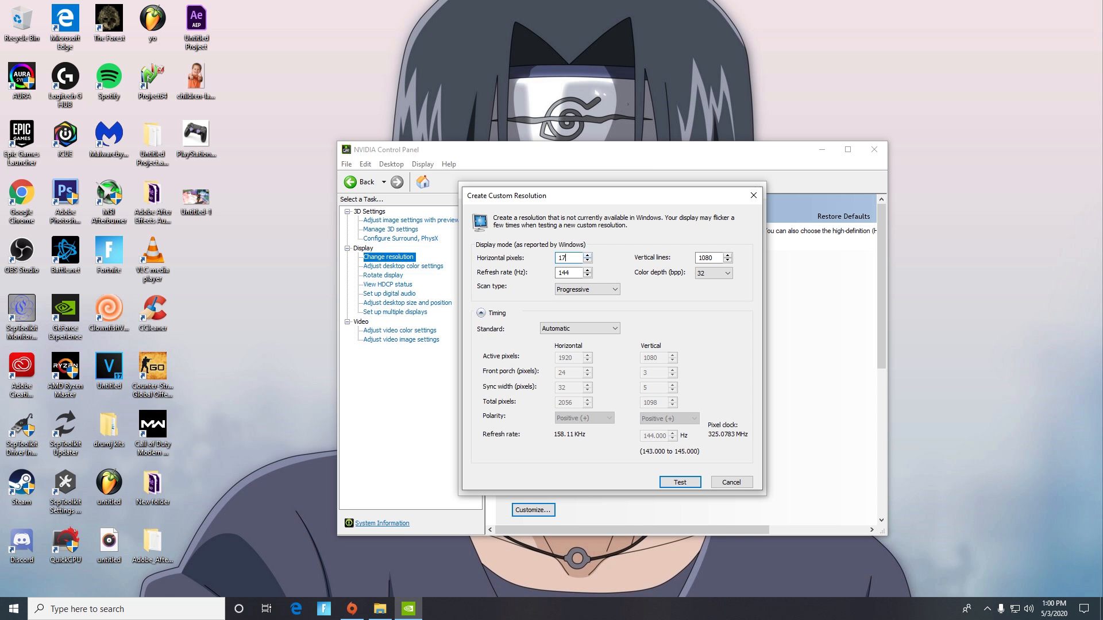
type("798")
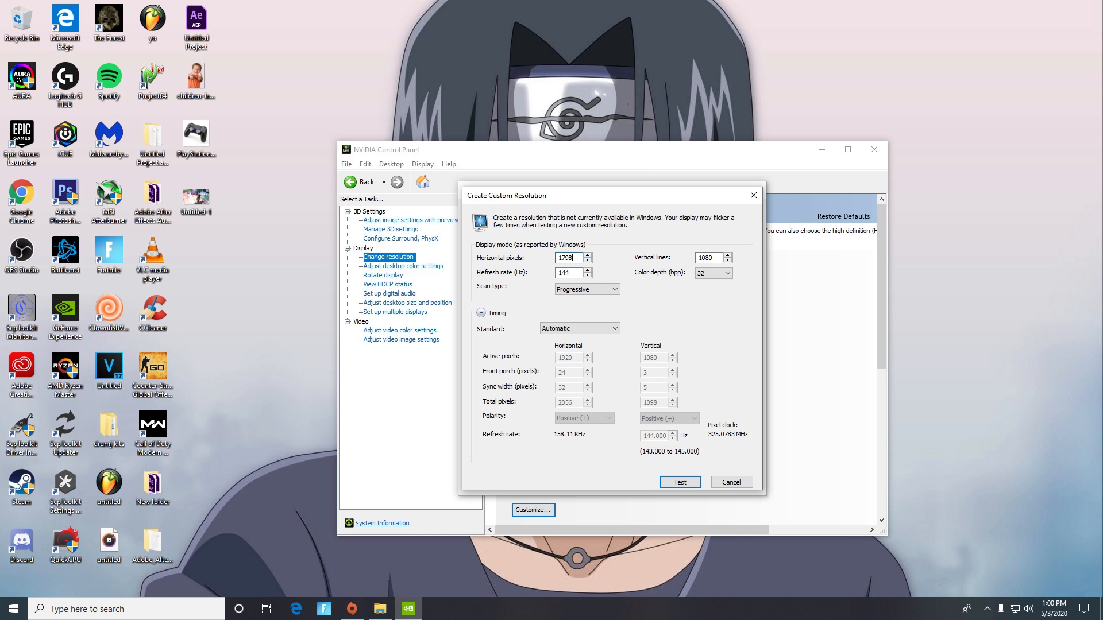
mouse_move(712, 474)
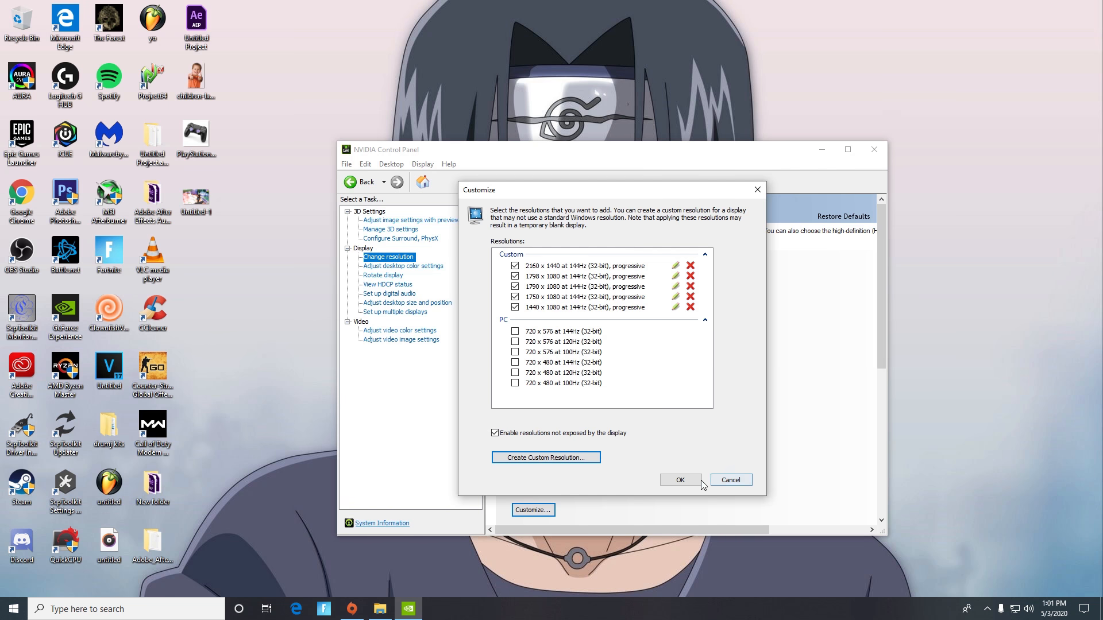
- Apply the 1798 × 1080 custom resolution, then answer No to keeping it
left_click(679, 480)
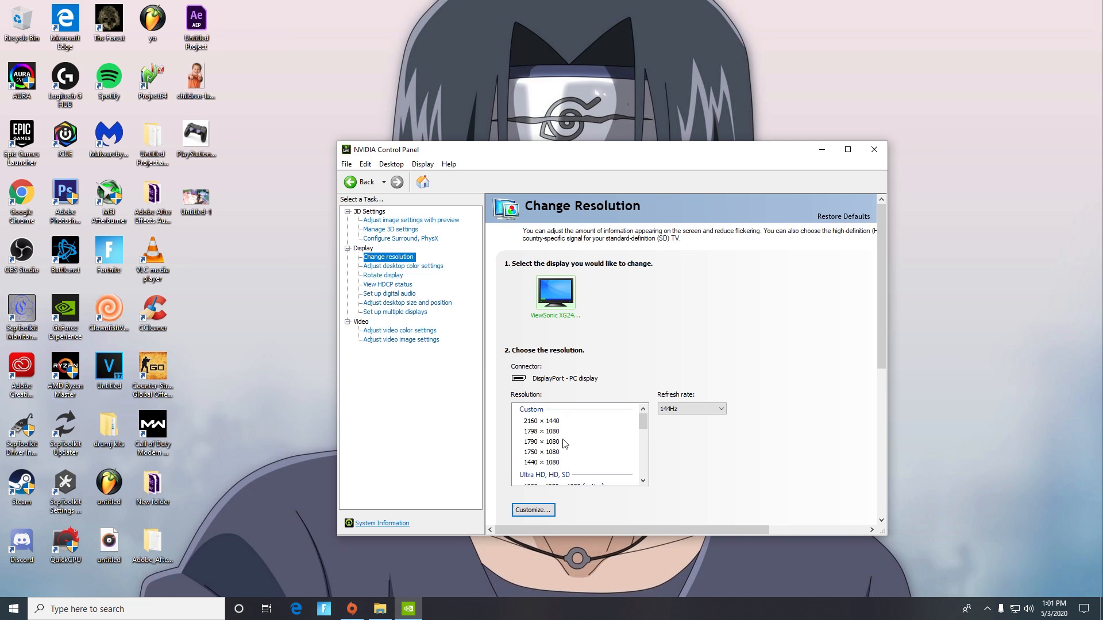
left_click(542, 431)
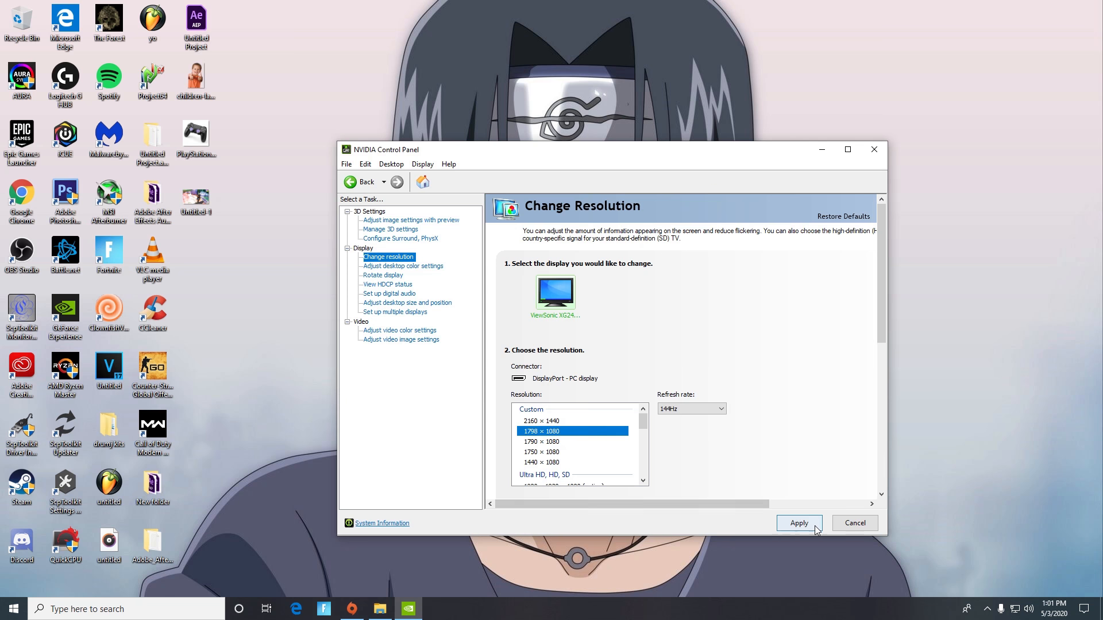
left_click(799, 523)
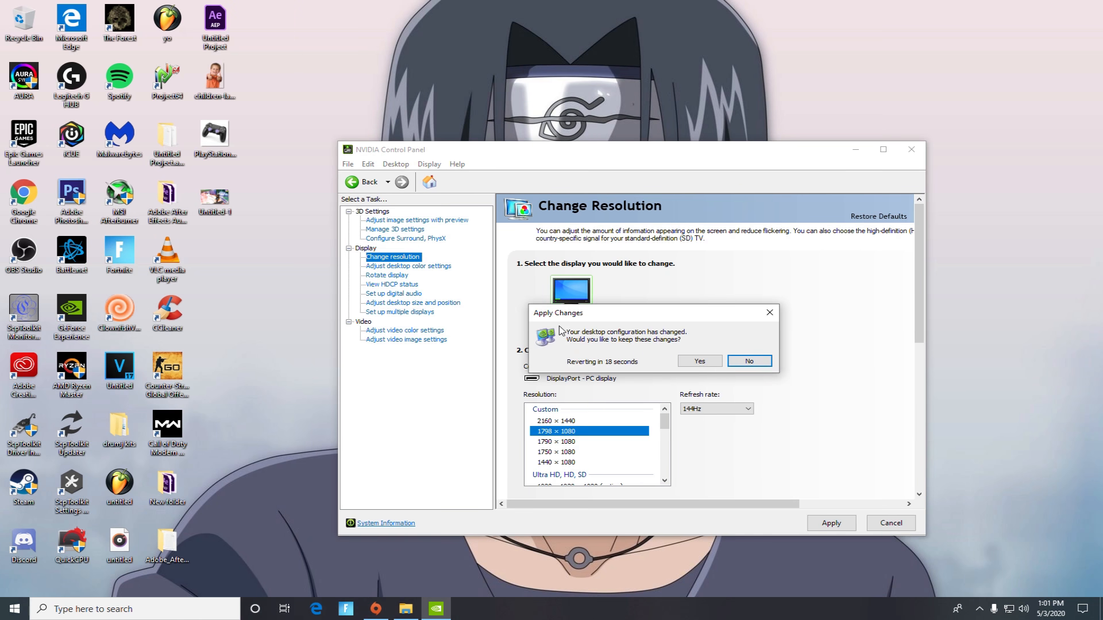
mouse_move(9, 248)
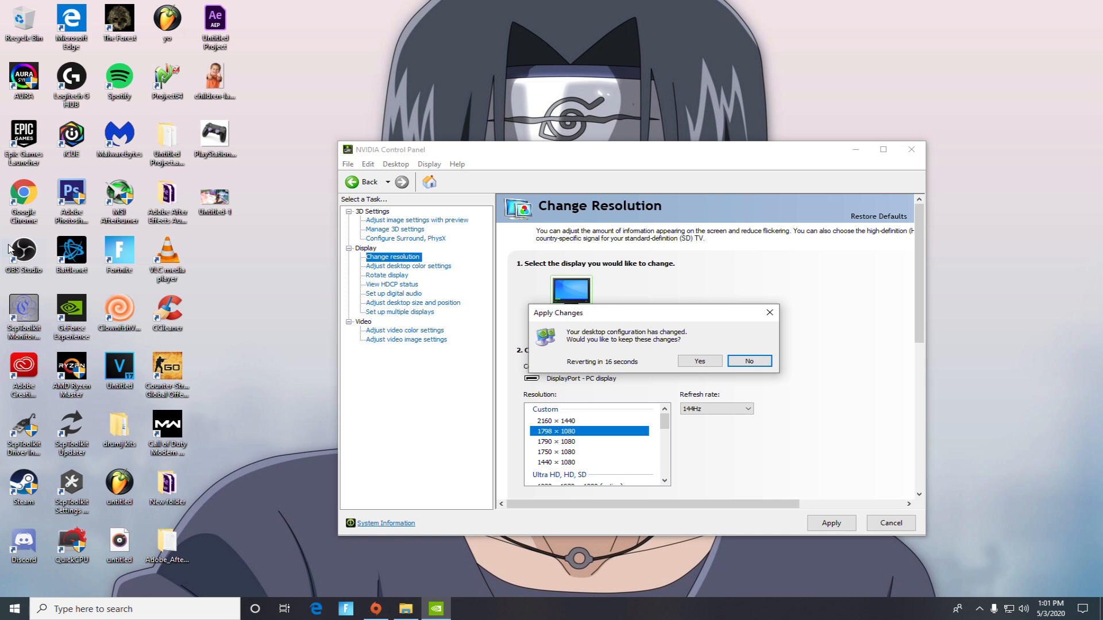
mouse_move(649, 338)
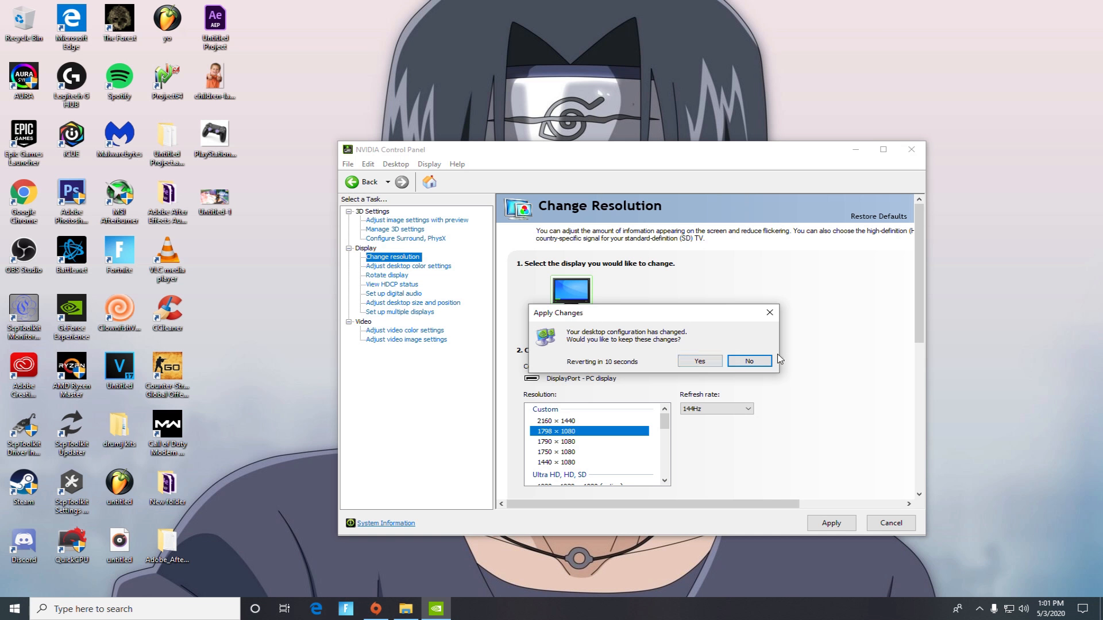
mouse_move(699, 361)
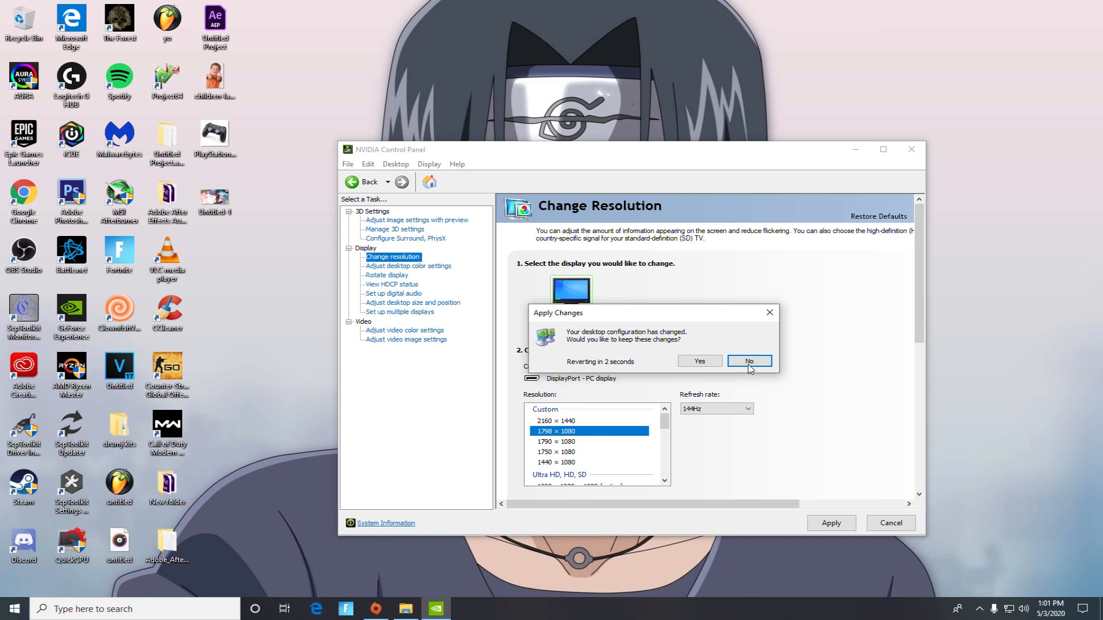
left_click(747, 360)
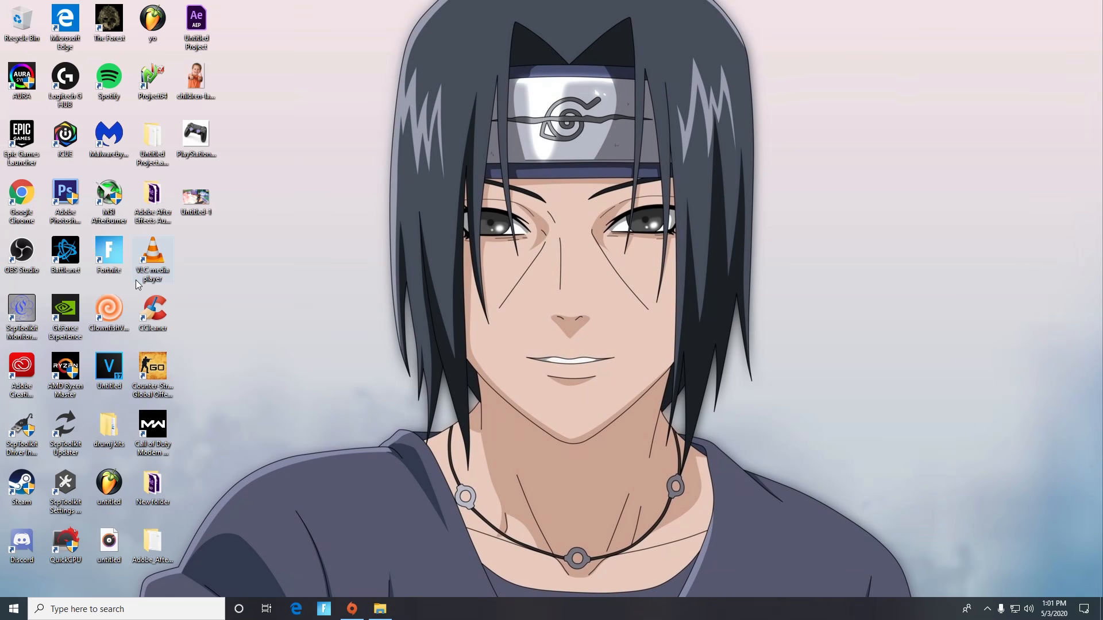
mouse_move(517, 417)
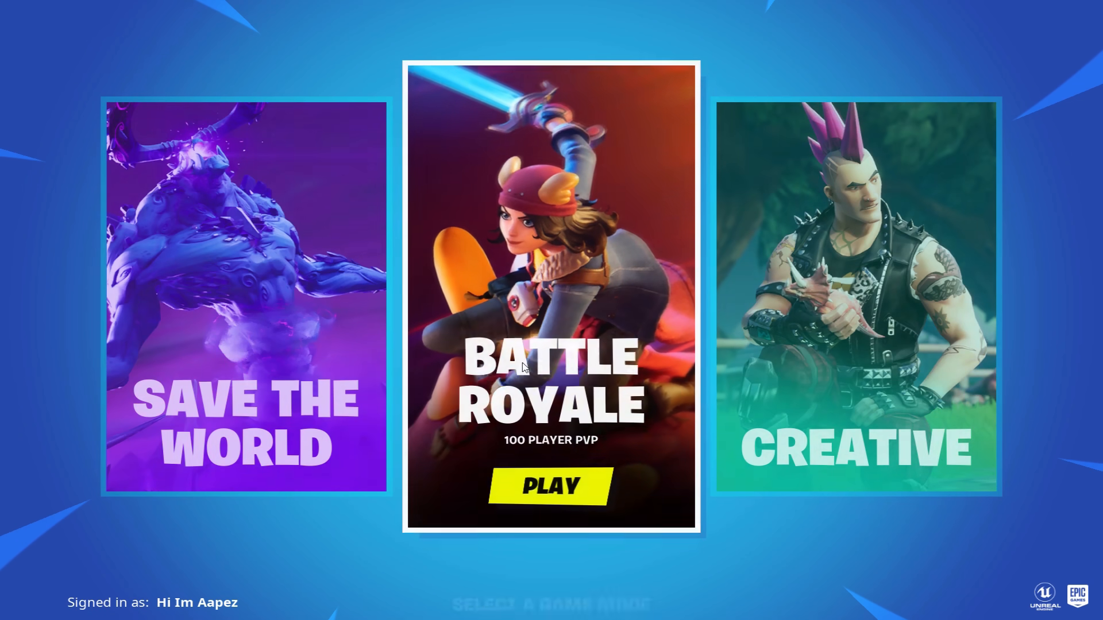
- Enter Battle Royale, switch the game mode to Creative, and launch a Creative server
left_click(550, 487)
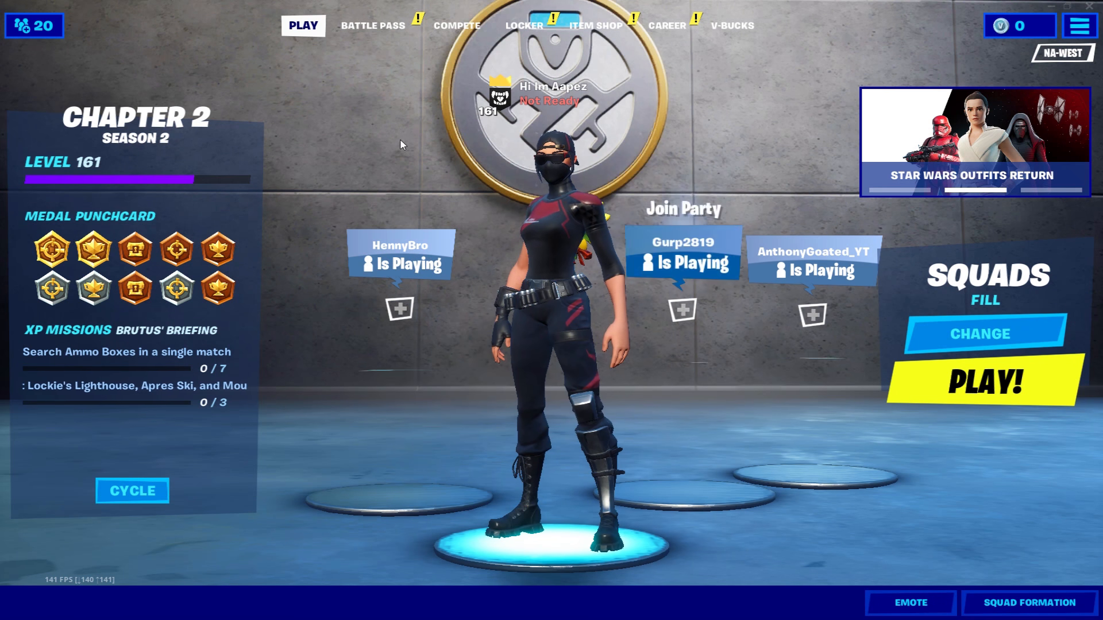
left_click(523, 25)
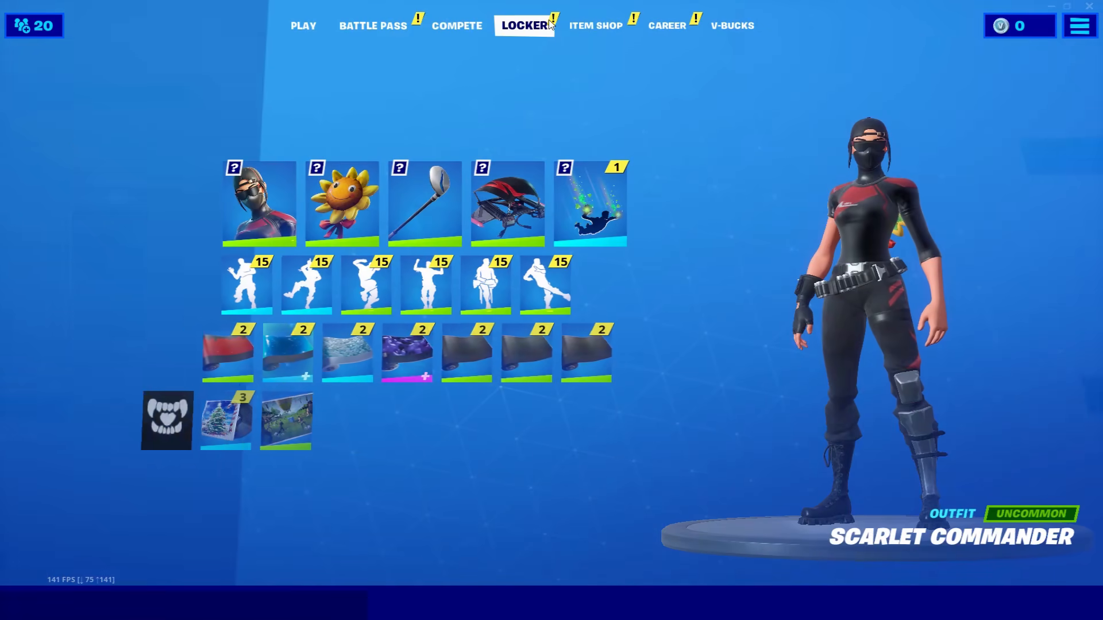
left_click(595, 25)
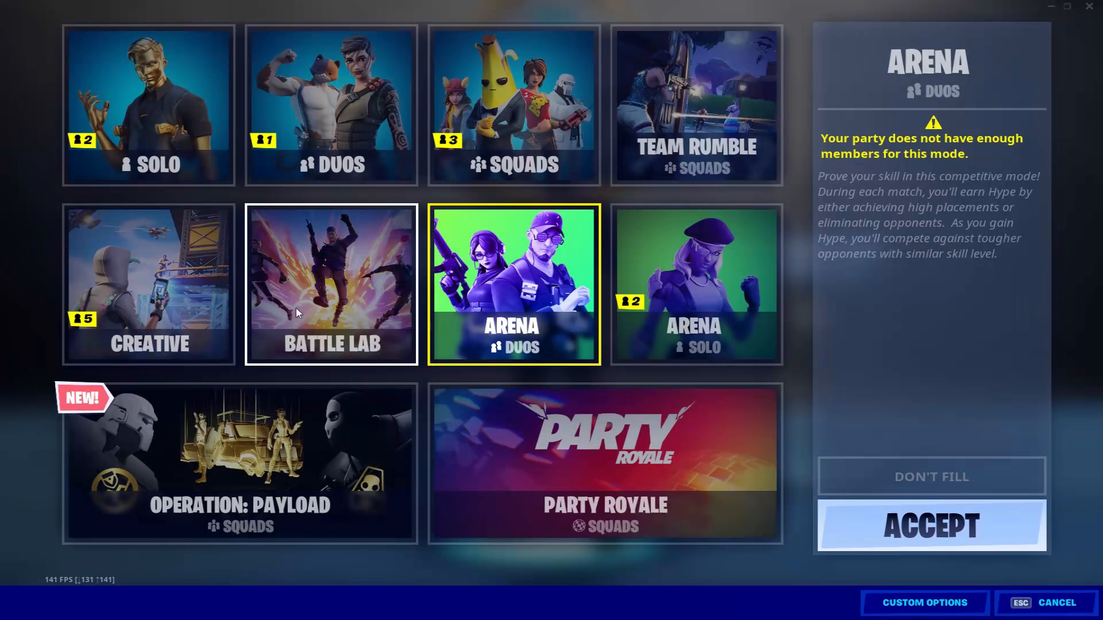
left_click(1053, 602)
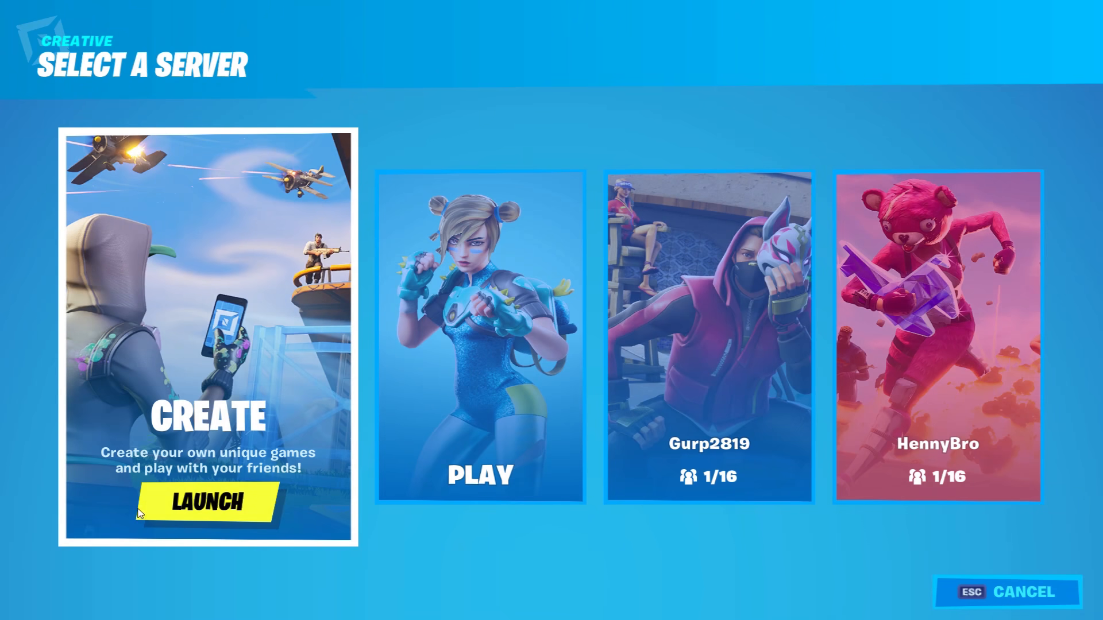
left_click(205, 502)
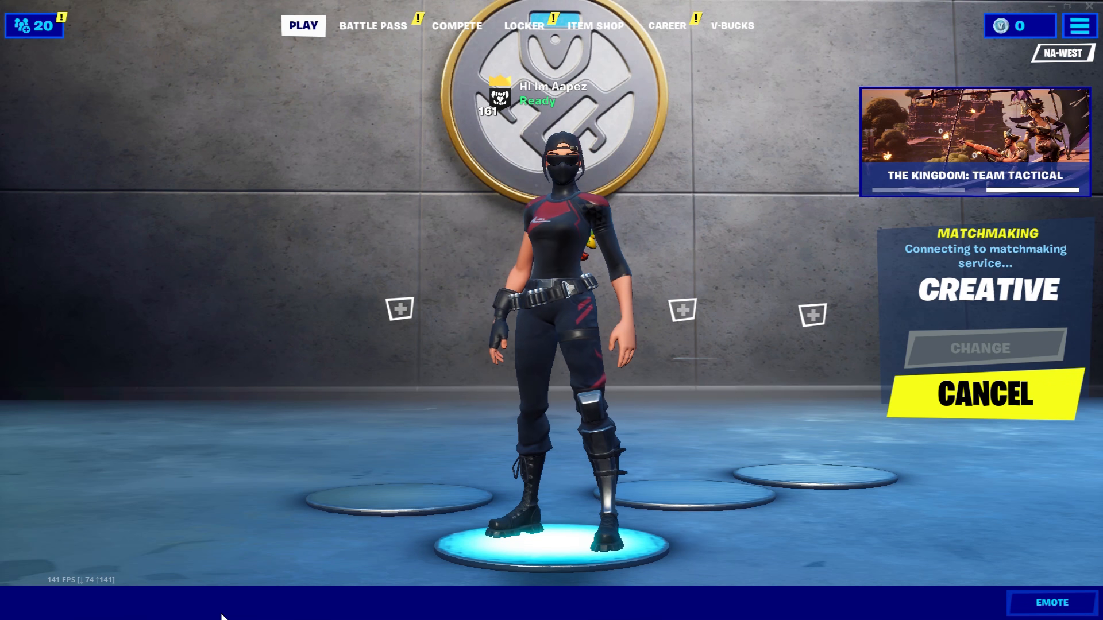